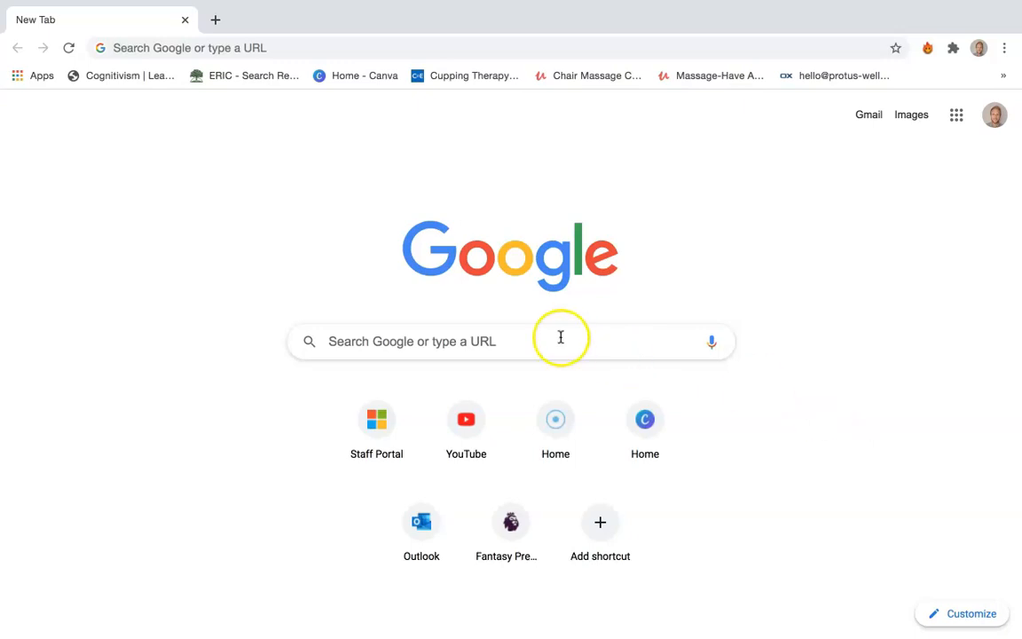
Search Google for 'screencast o matic' from the new tab page
left_click(511, 341)
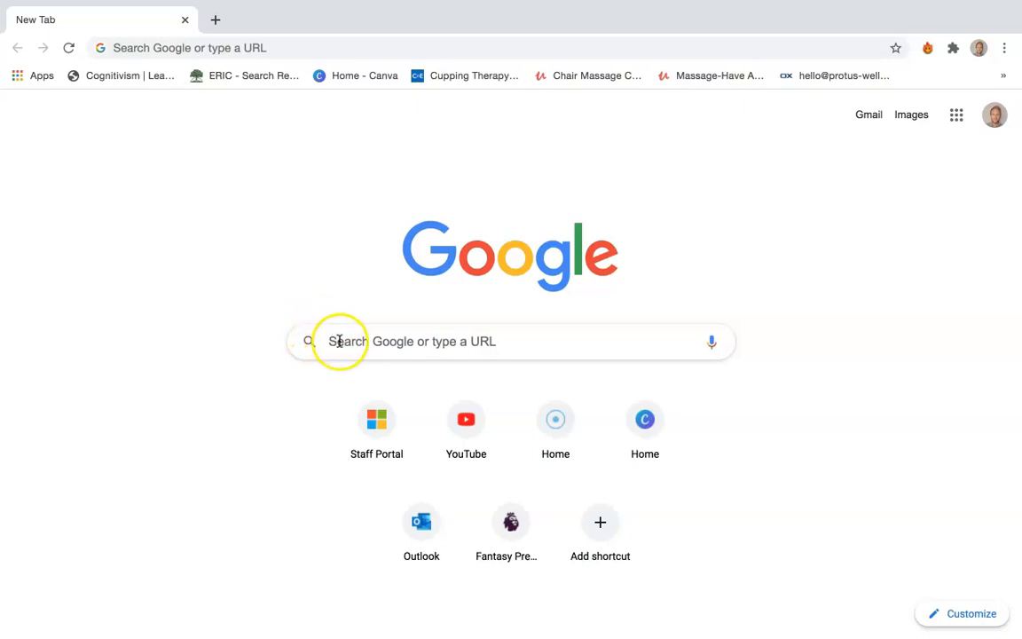
mouse_move(340, 342)
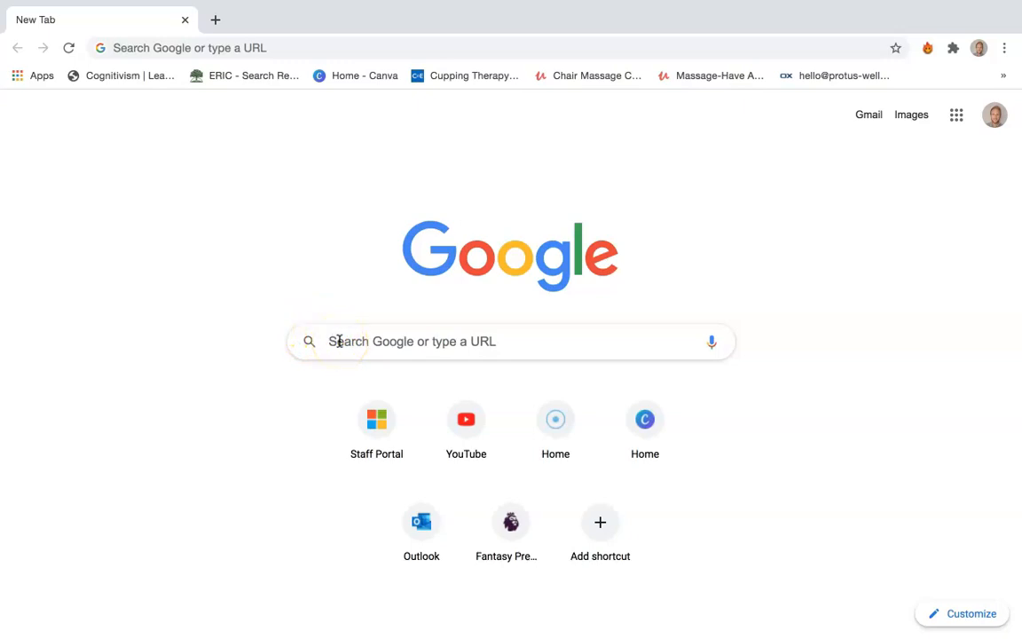
type("screencast o matic")
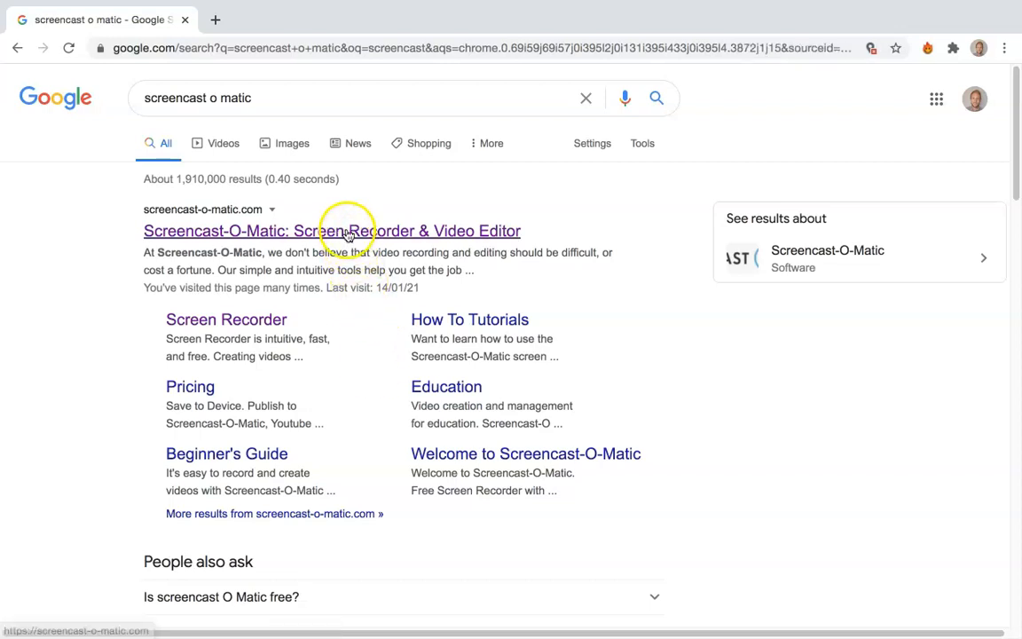
mouse_move(167, 220)
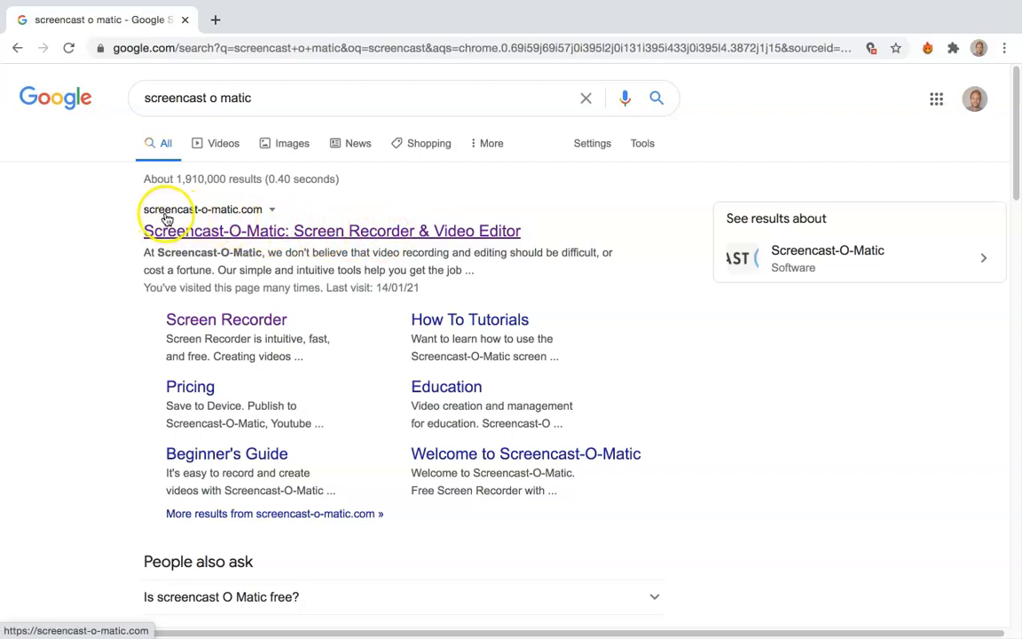
mouse_move(305, 236)
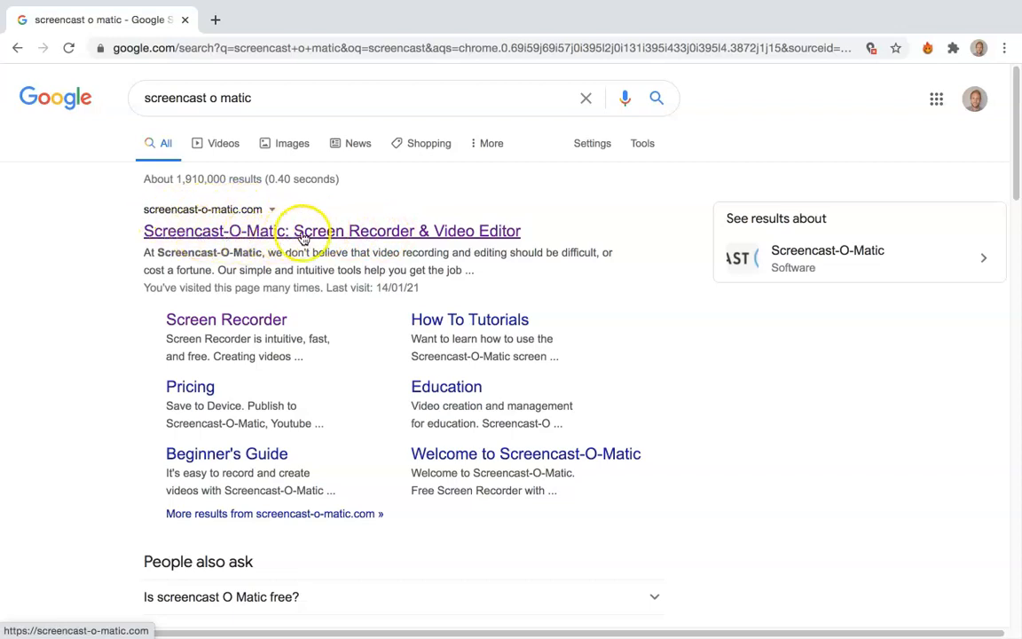
mouse_move(493, 231)
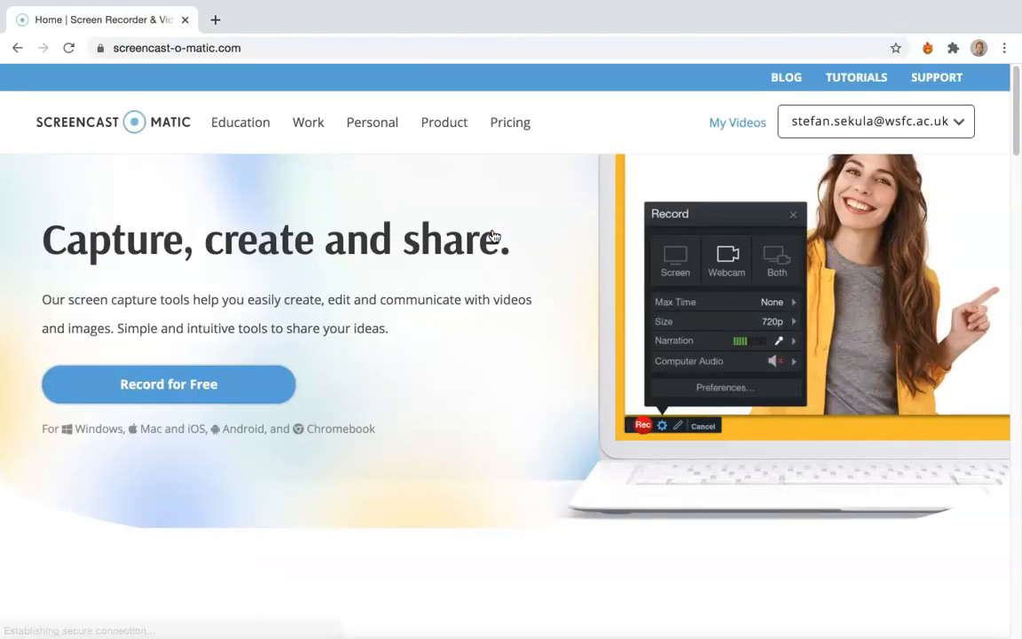
mouse_move(768, 169)
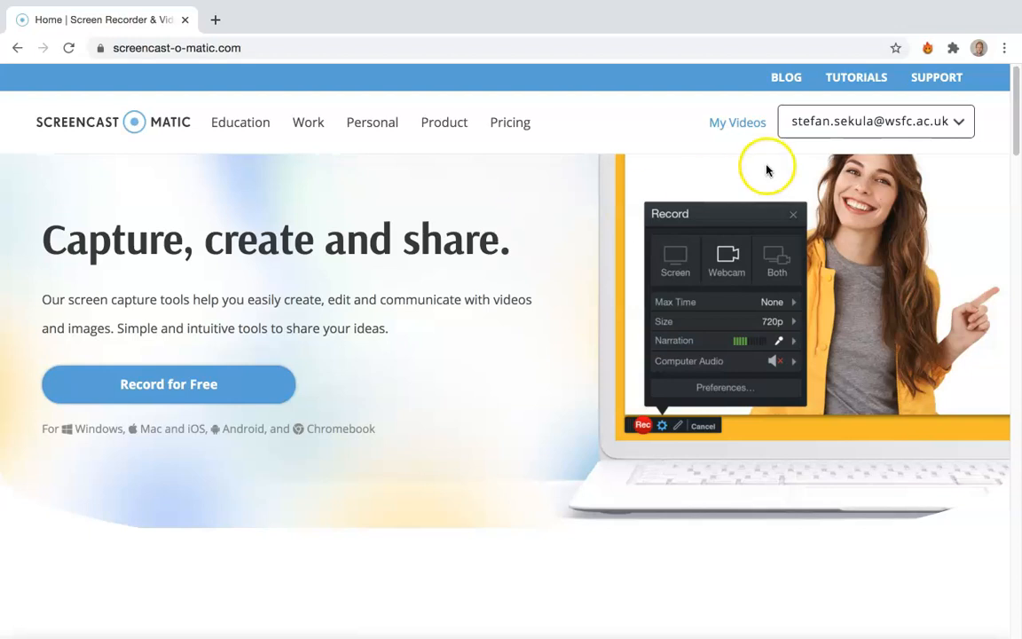
mouse_move(710, 236)
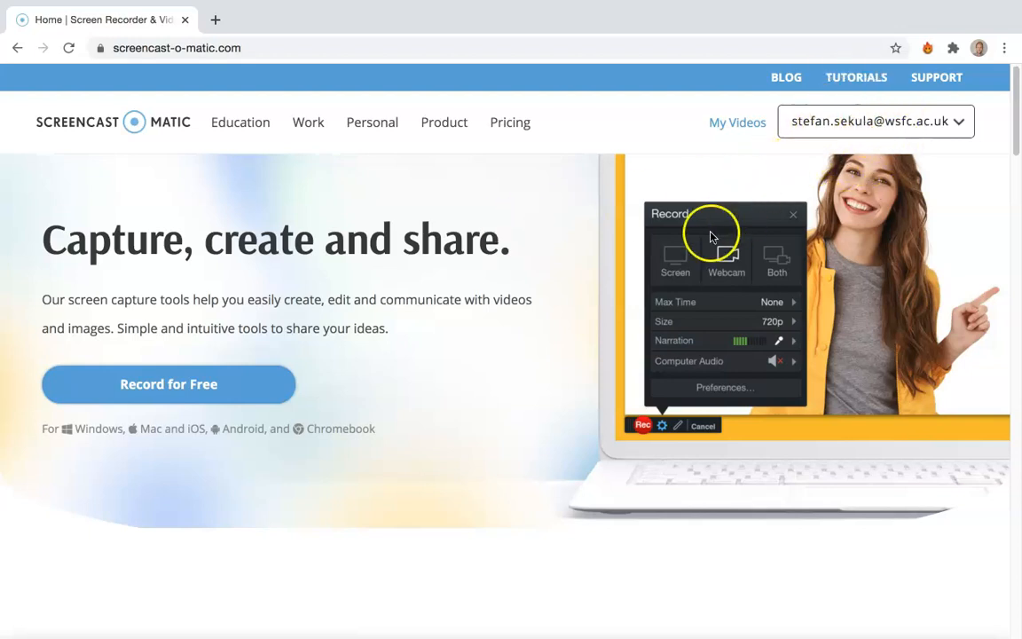
mouse_move(433, 533)
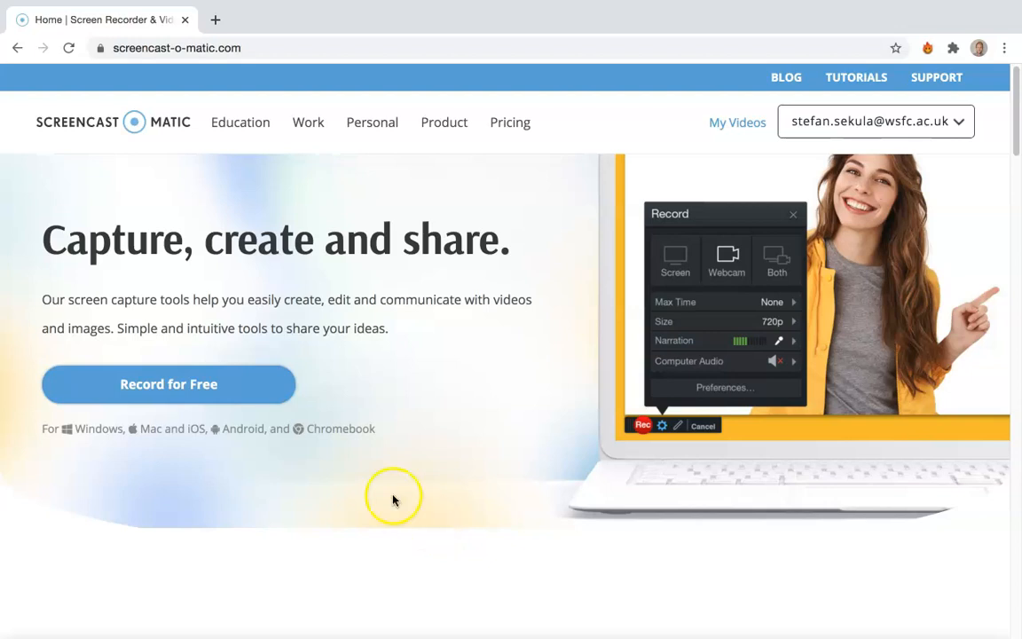
mouse_move(168, 397)
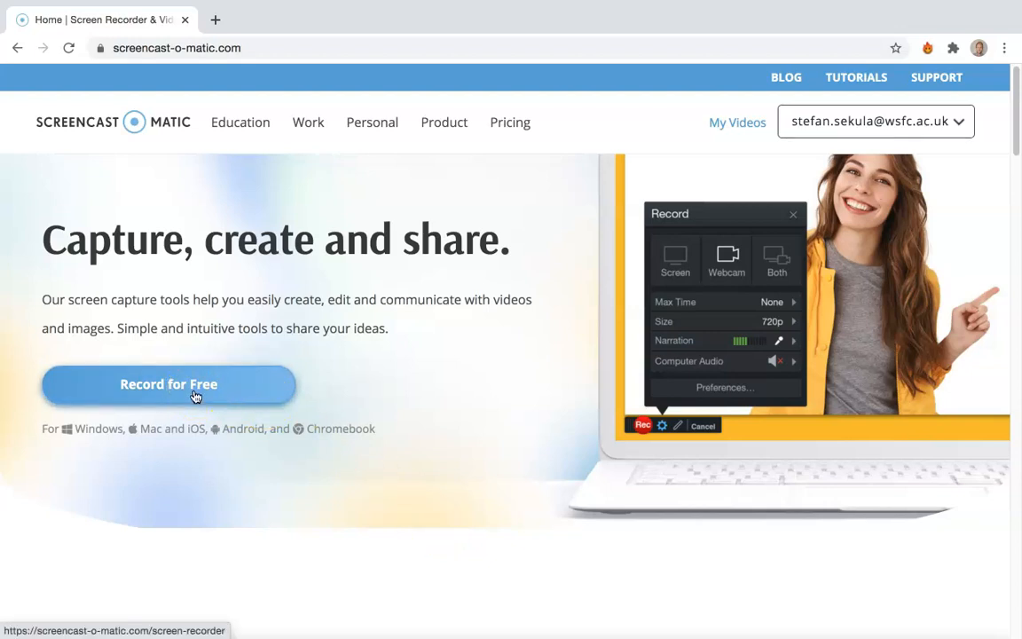
Follow the 'Record for Free' link to load the screen recorder page
left_click(169, 383)
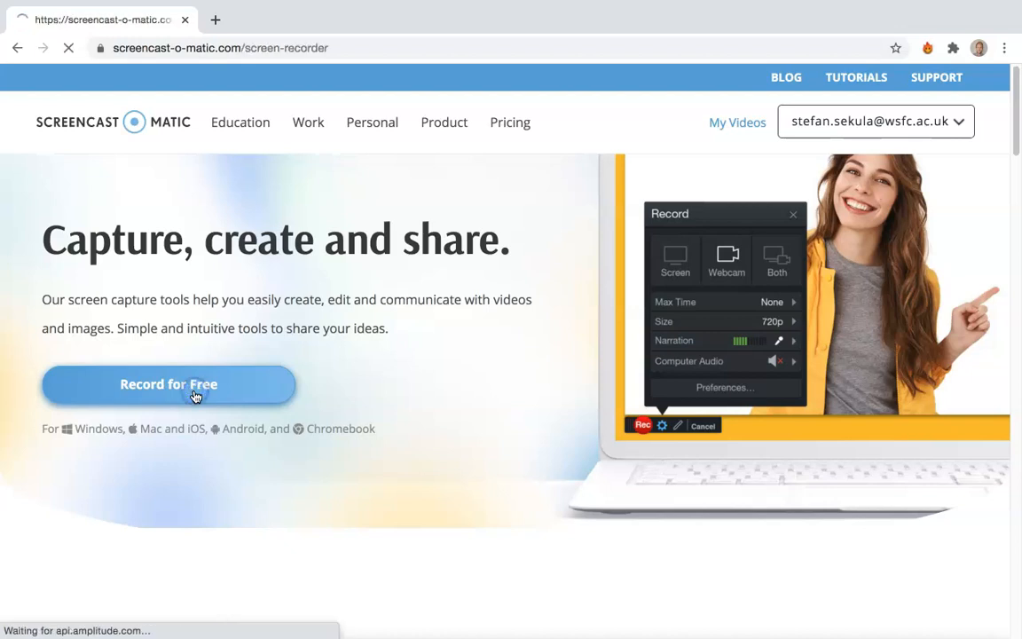
left_click(169, 384)
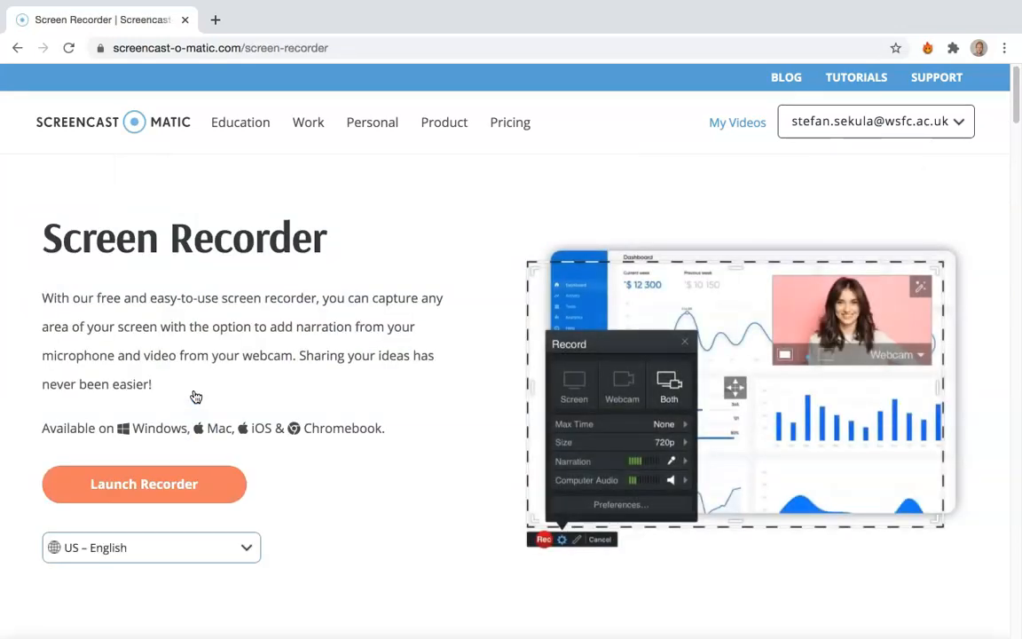
mouse_move(207, 444)
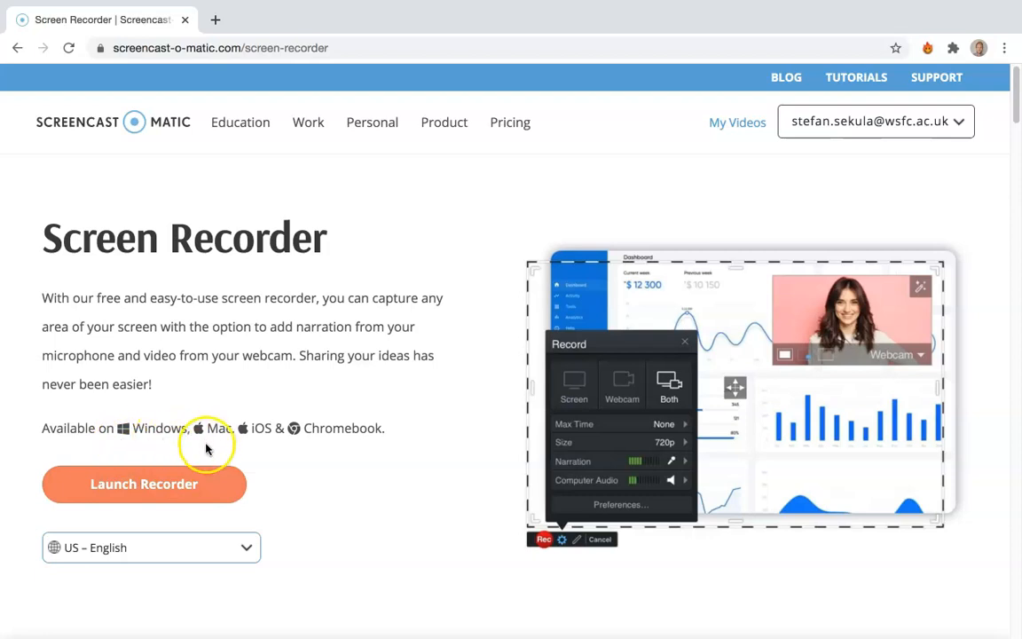
mouse_move(299, 499)
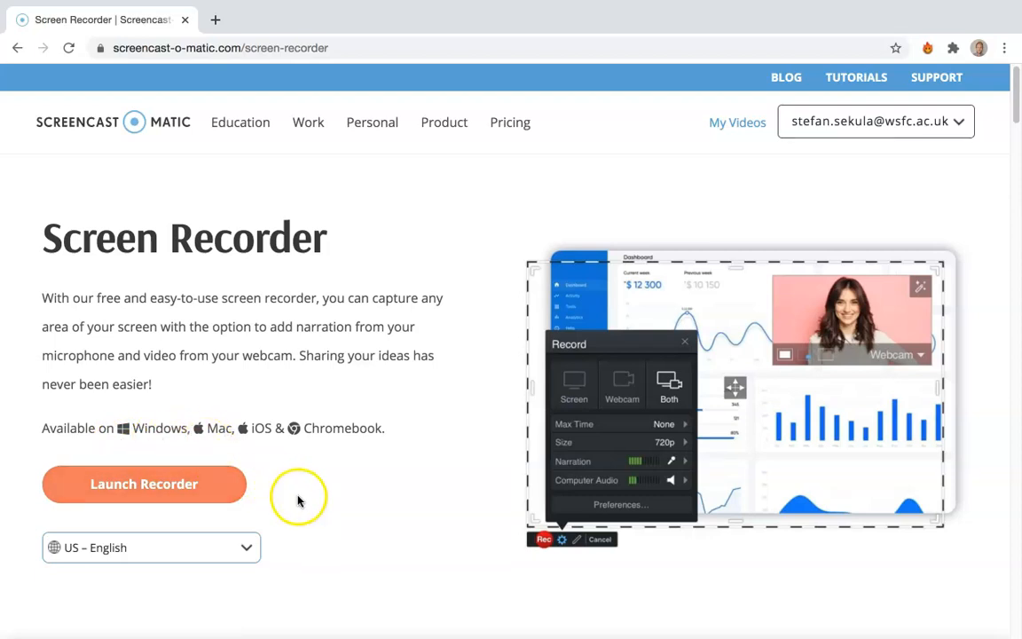
mouse_move(298, 500)
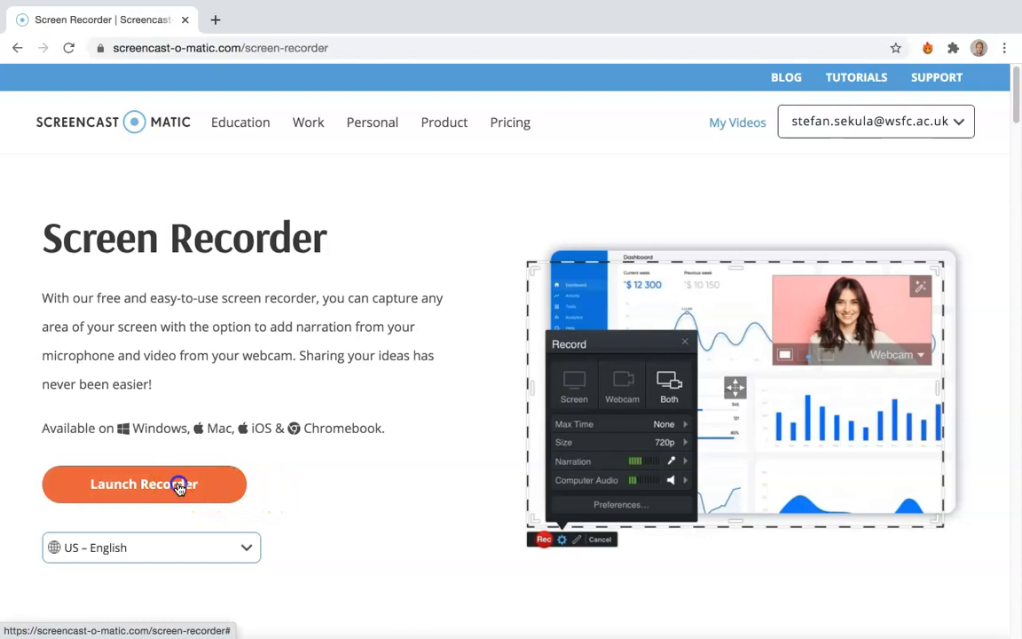
left_click(143, 484)
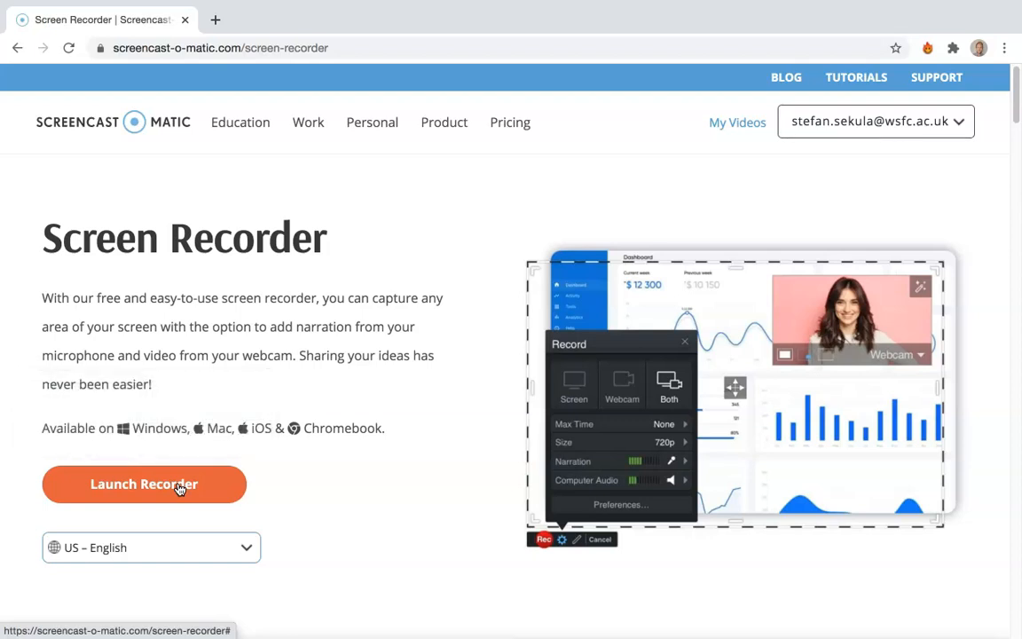
mouse_move(384, 514)
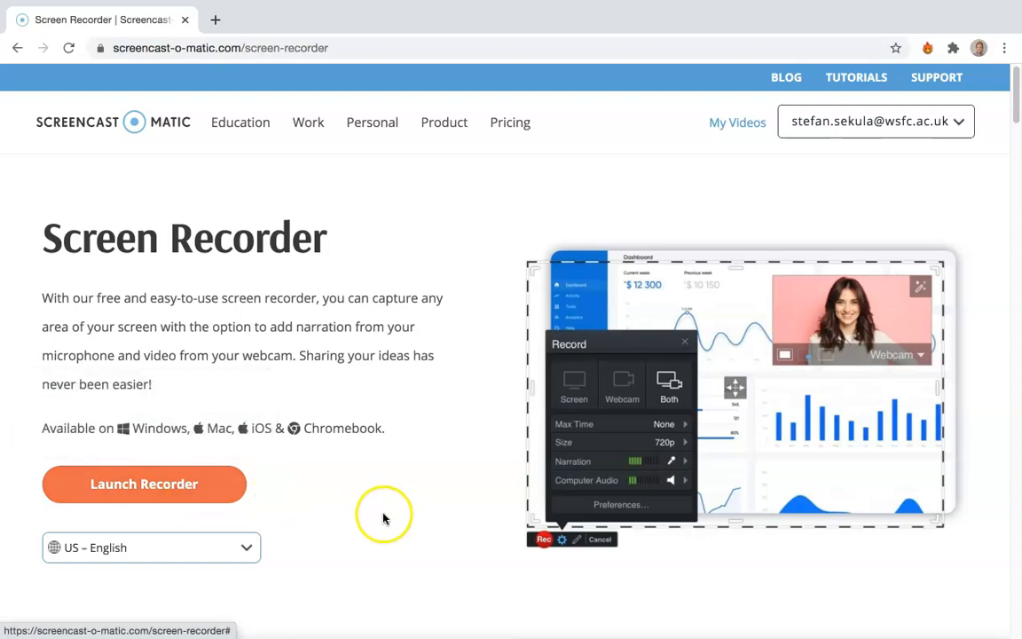
mouse_move(717, 442)
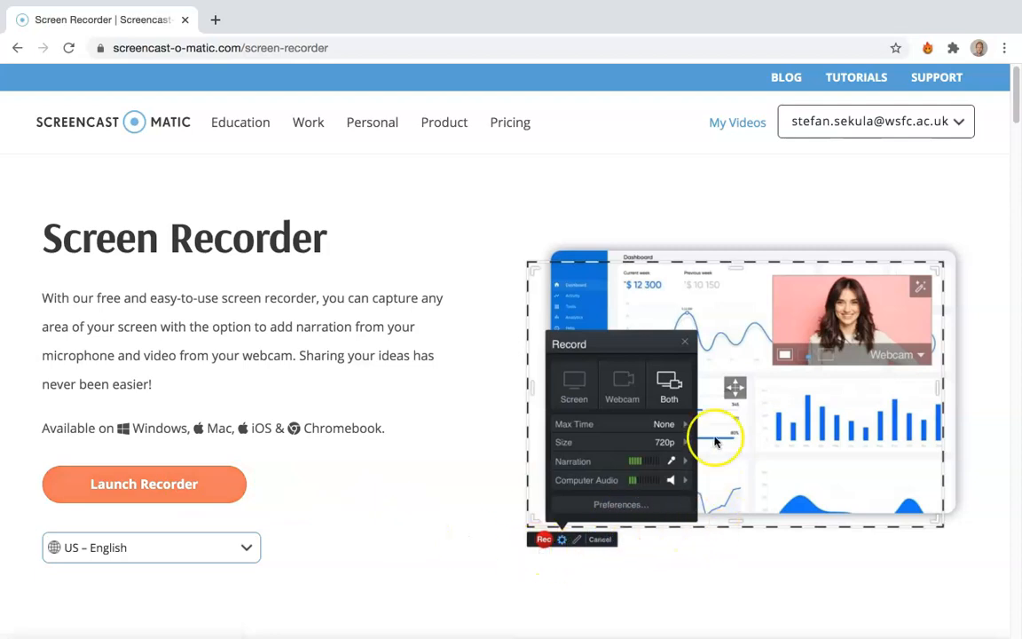
mouse_move(528, 546)
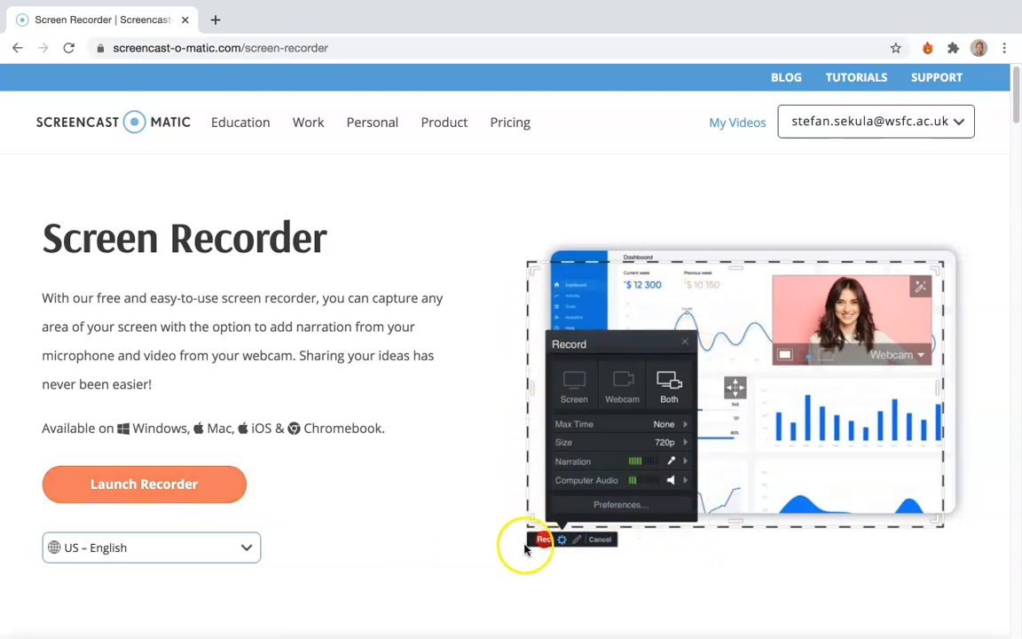
mouse_move(542, 452)
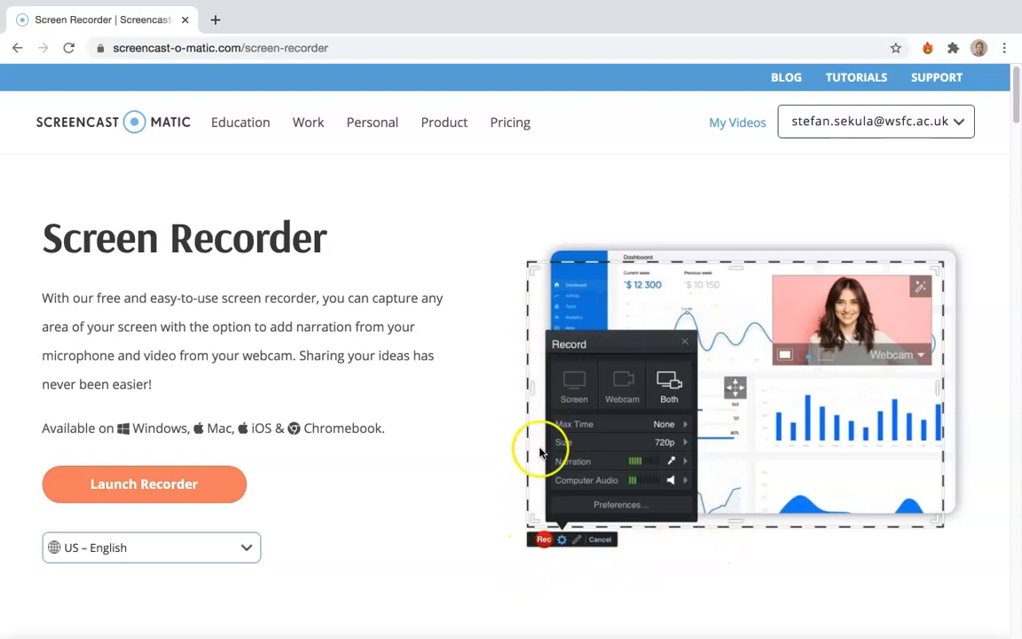
mouse_move(701, 540)
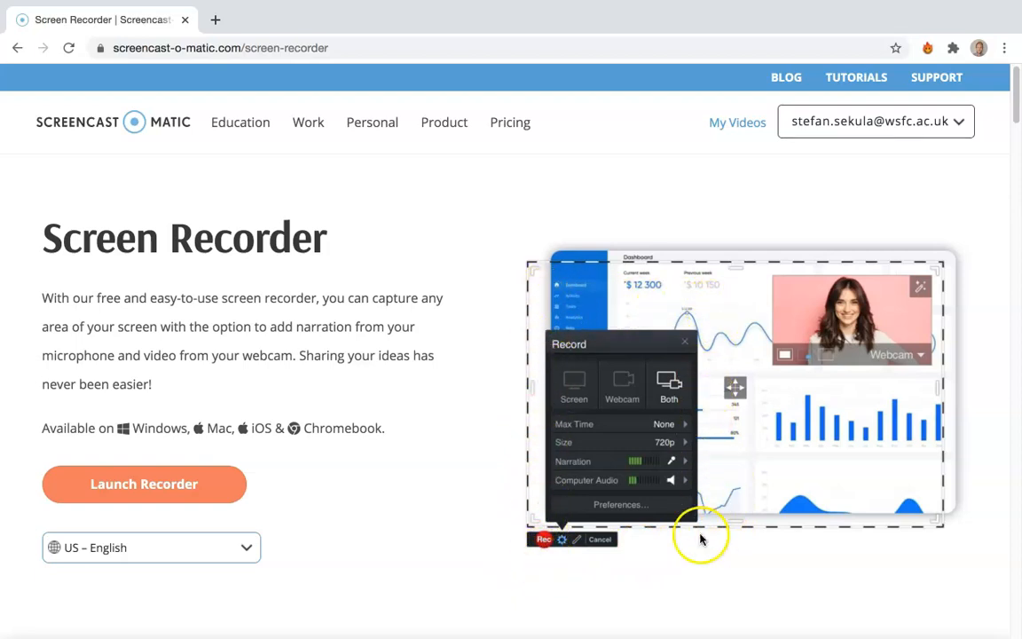
mouse_move(708, 557)
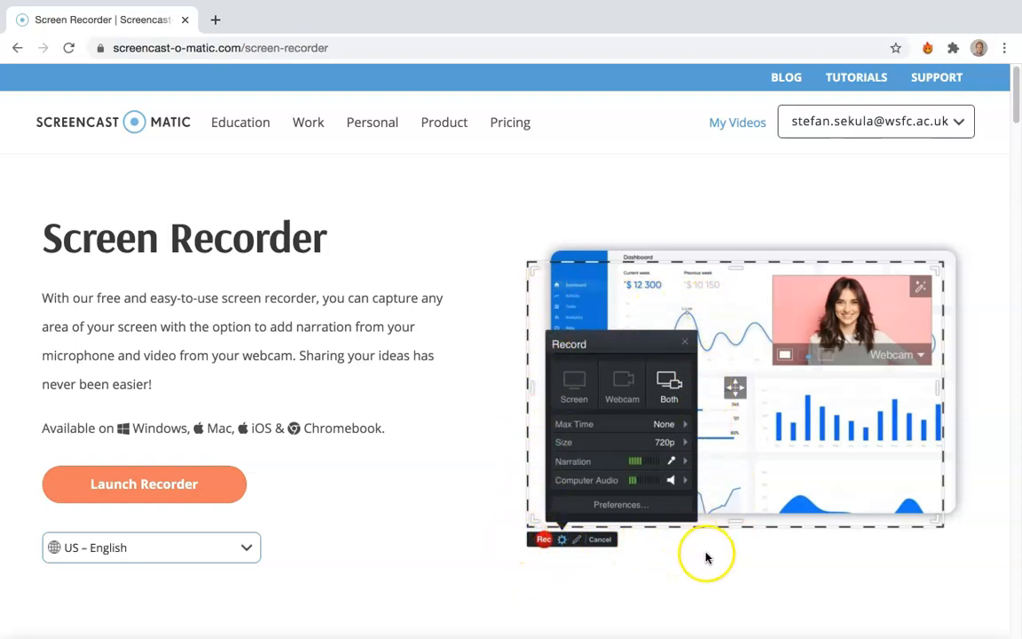
mouse_move(568, 426)
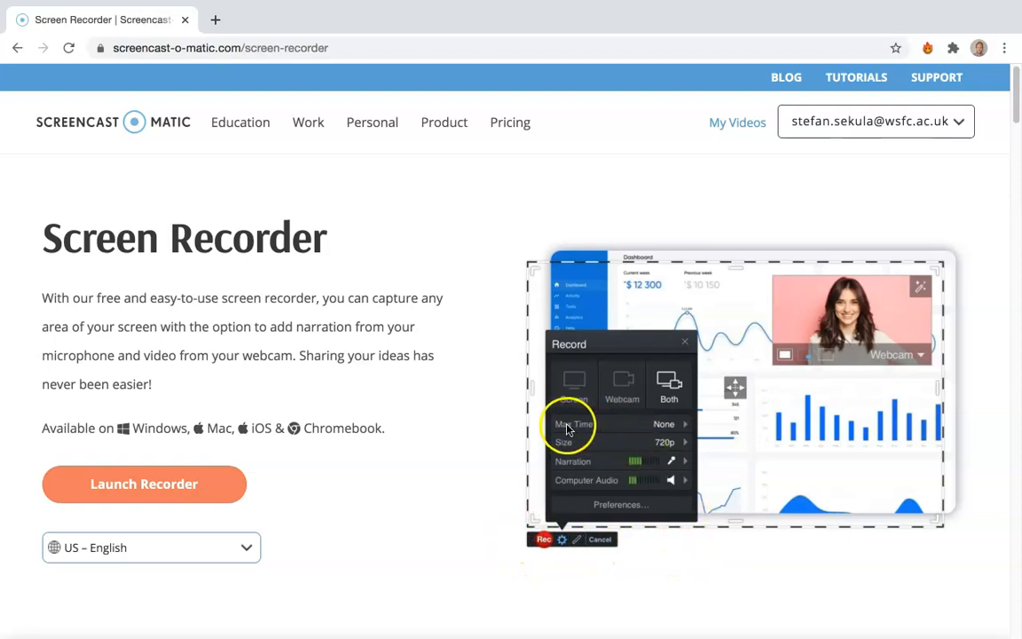
mouse_move(679, 435)
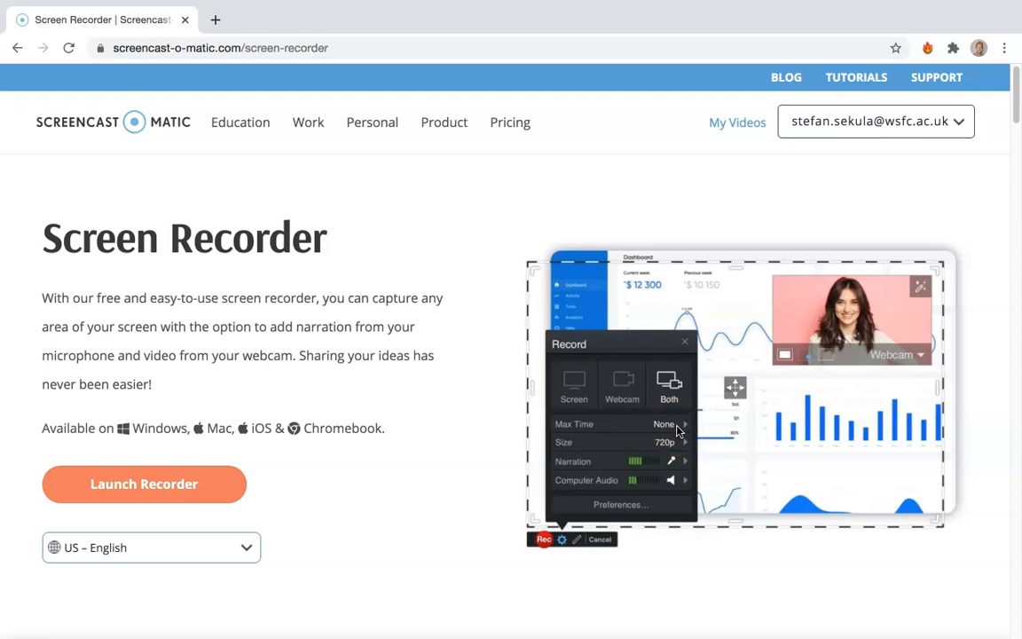
mouse_move(685, 431)
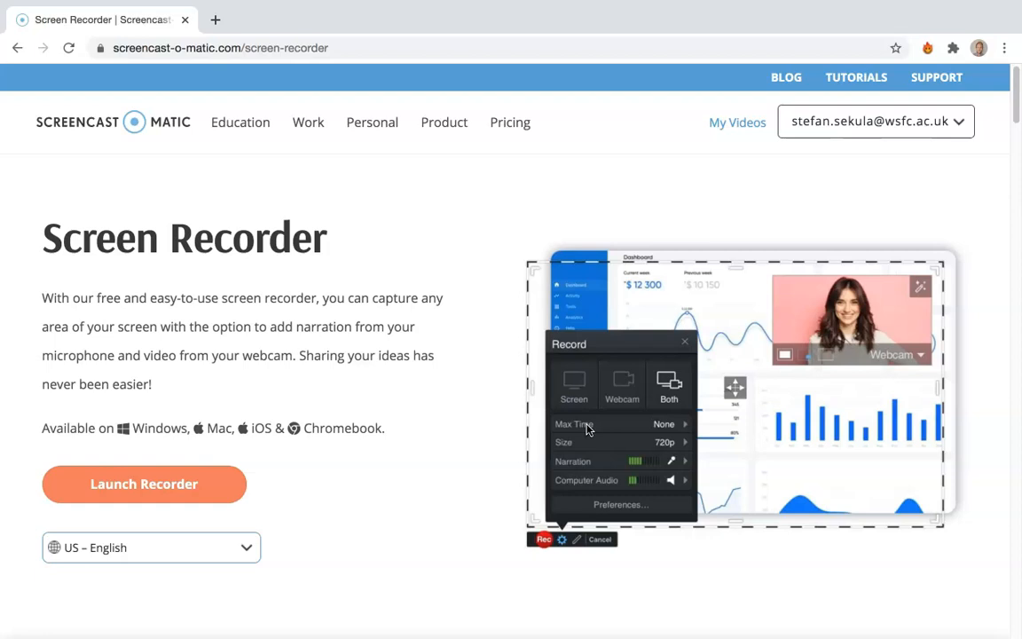
mouse_move(613, 429)
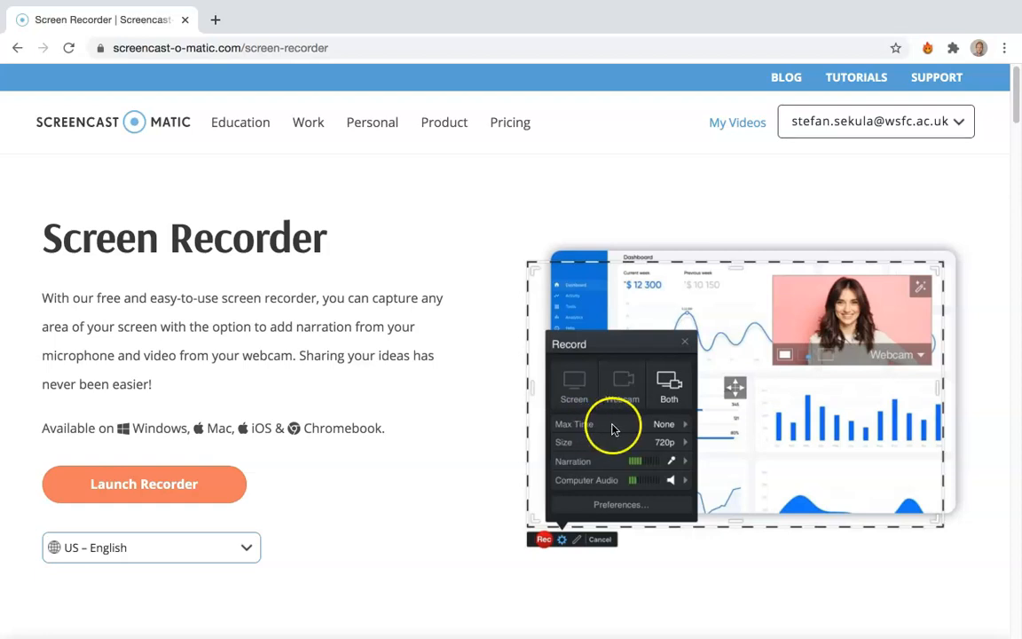
mouse_move(691, 430)
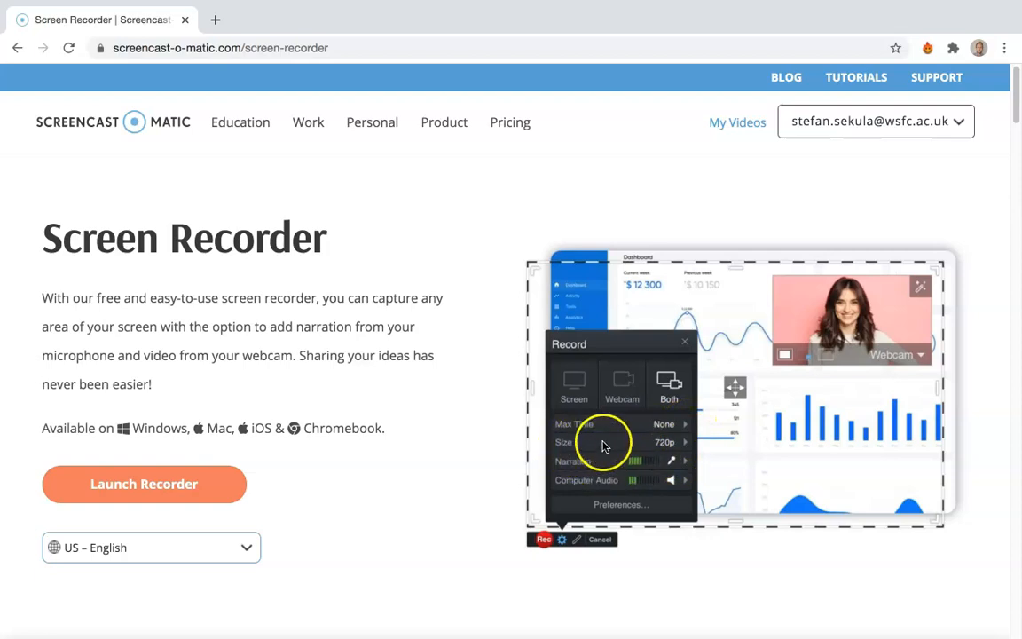
mouse_move(681, 446)
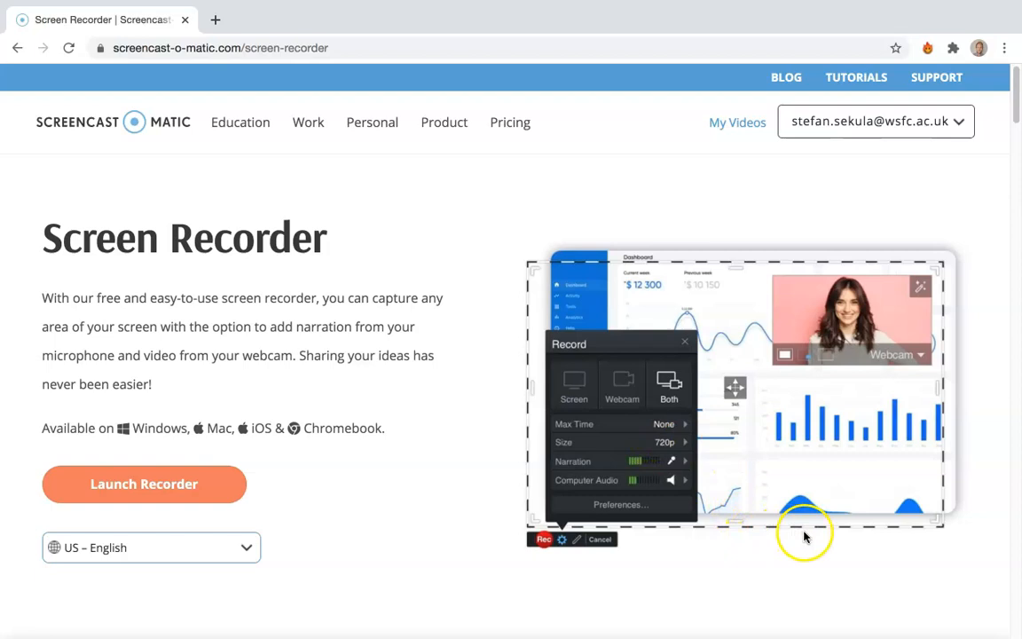
mouse_move(945, 381)
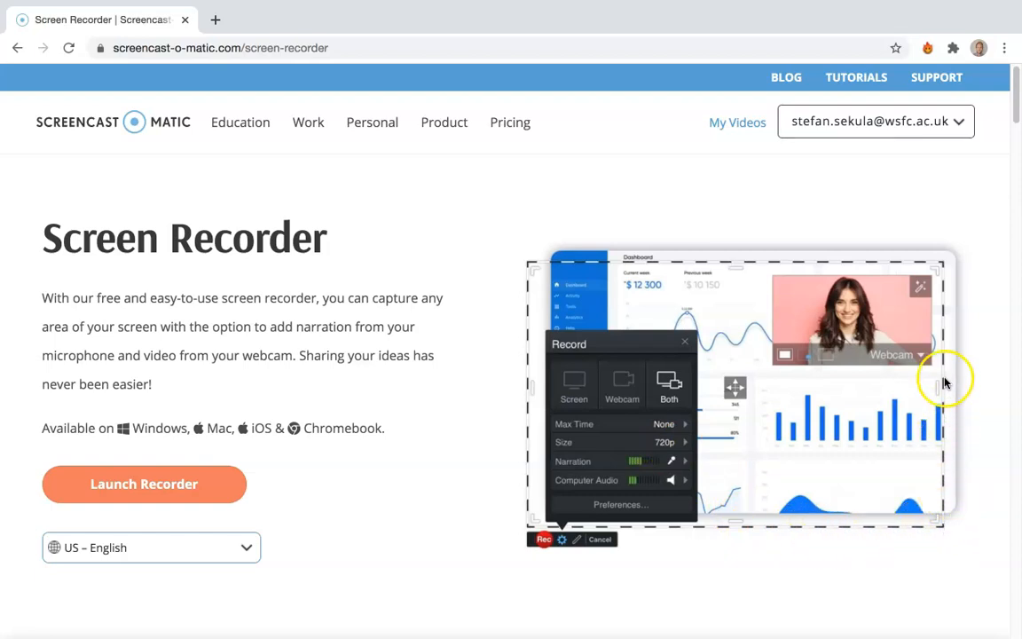
mouse_move(868, 260)
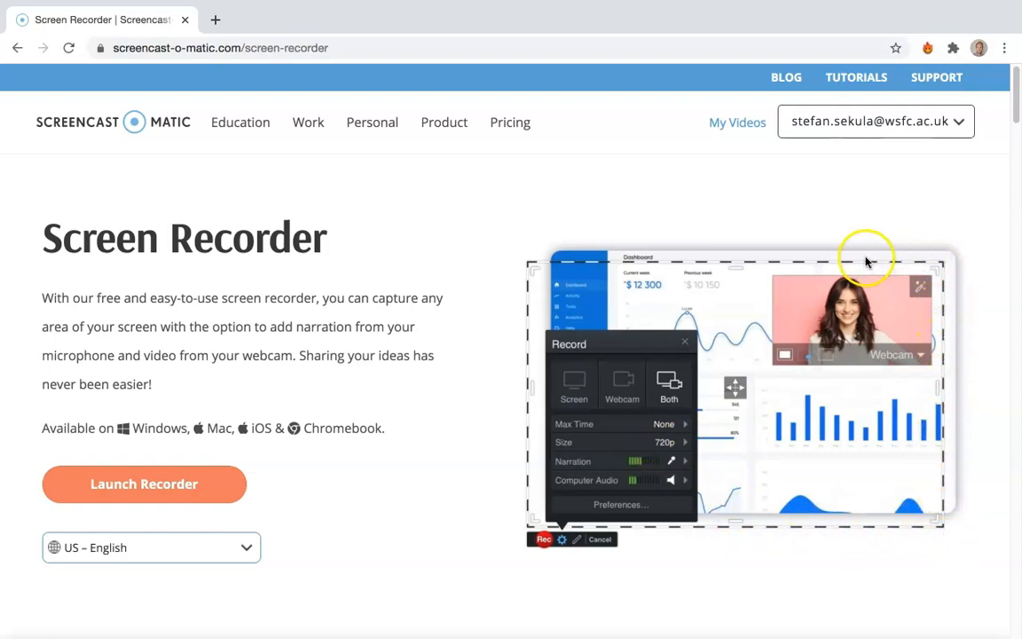
mouse_move(610, 261)
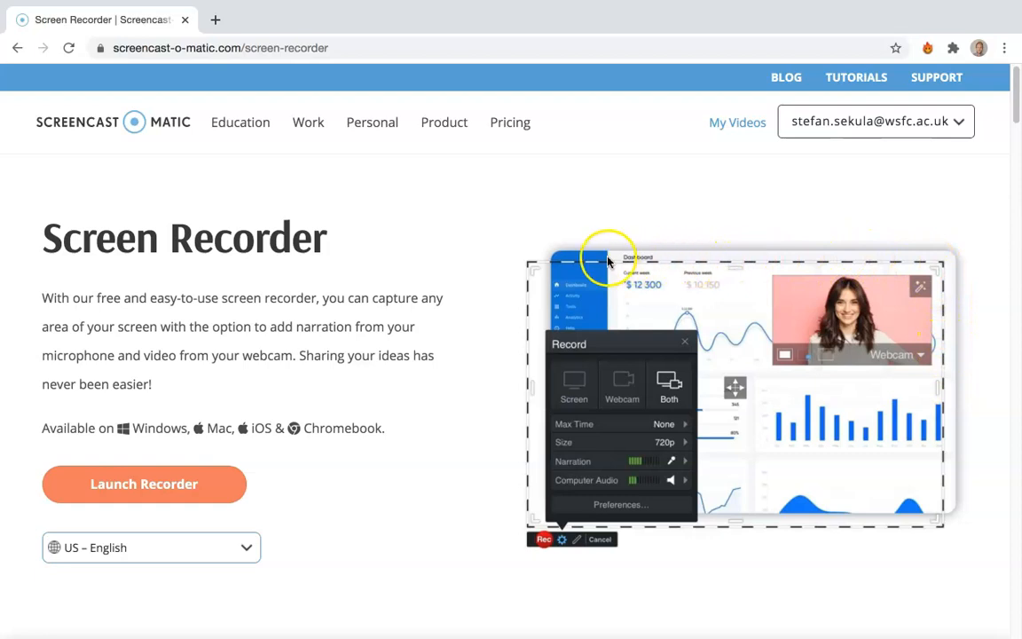
mouse_move(528, 533)
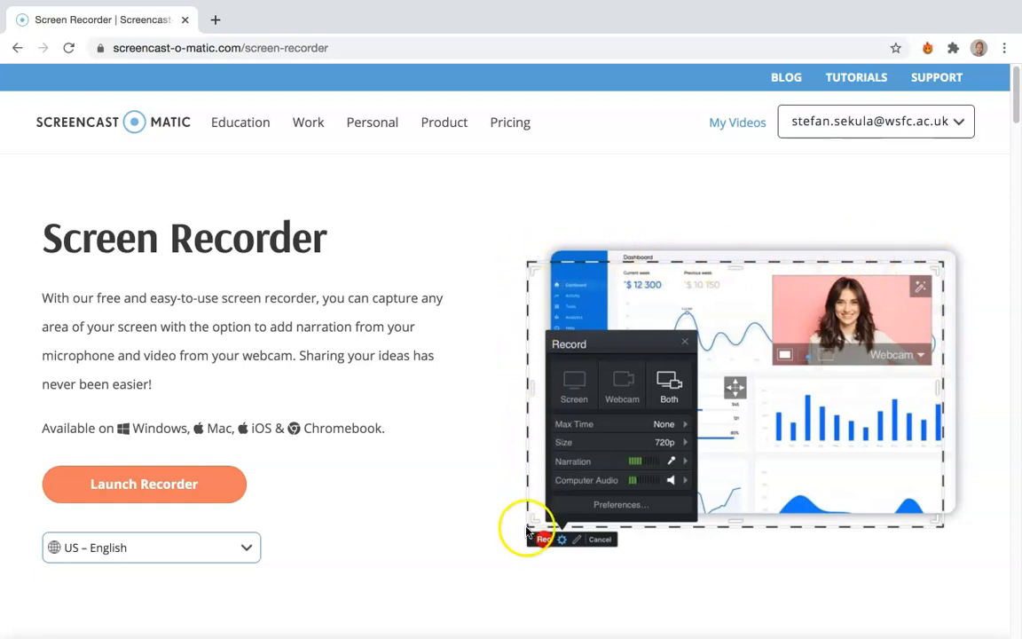
mouse_move(683, 550)
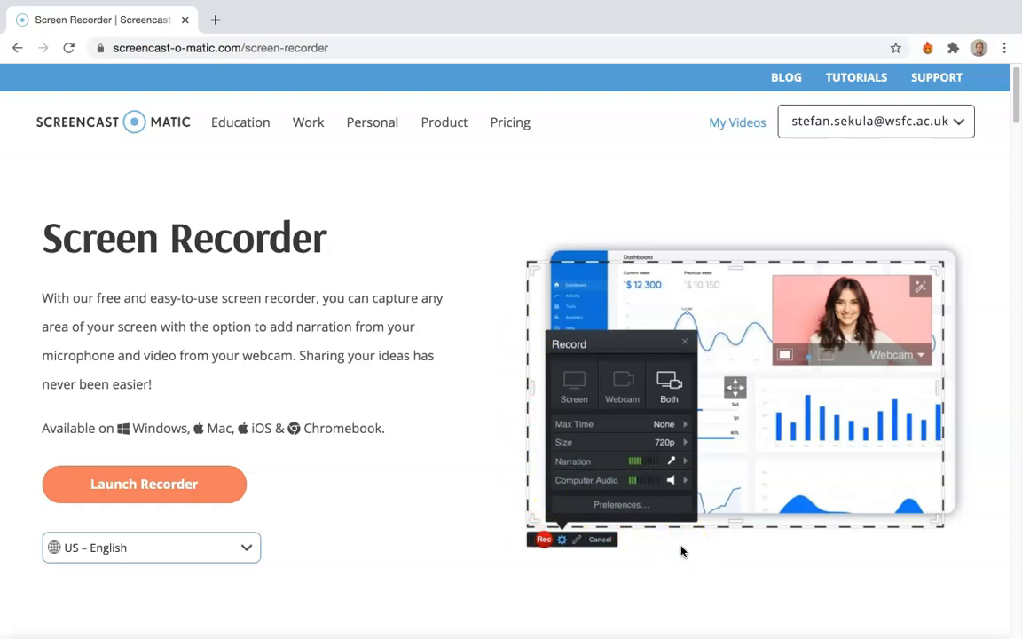
mouse_move(683, 542)
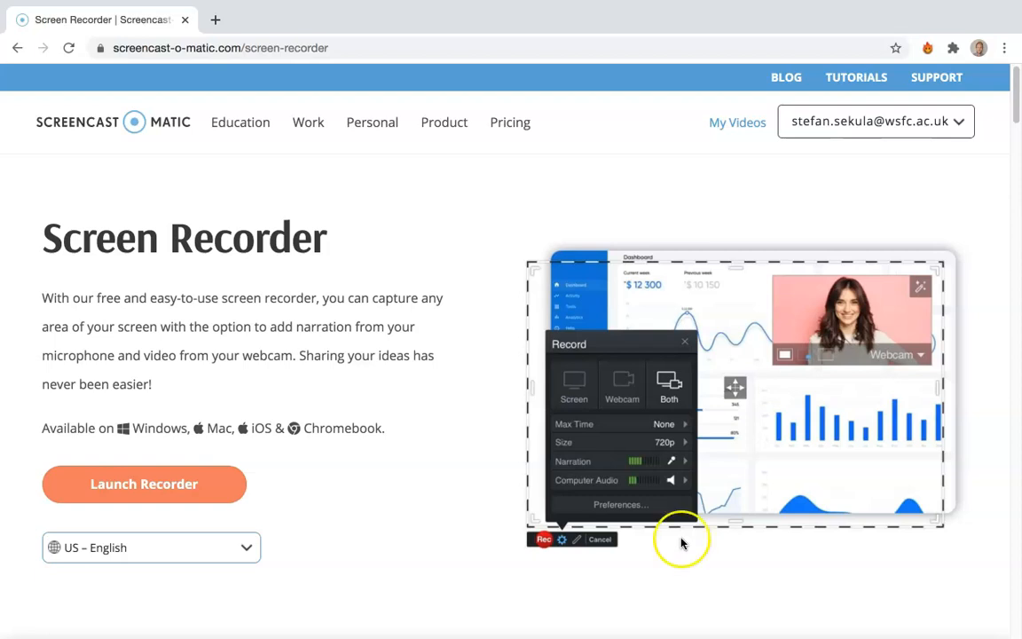
mouse_move(696, 520)
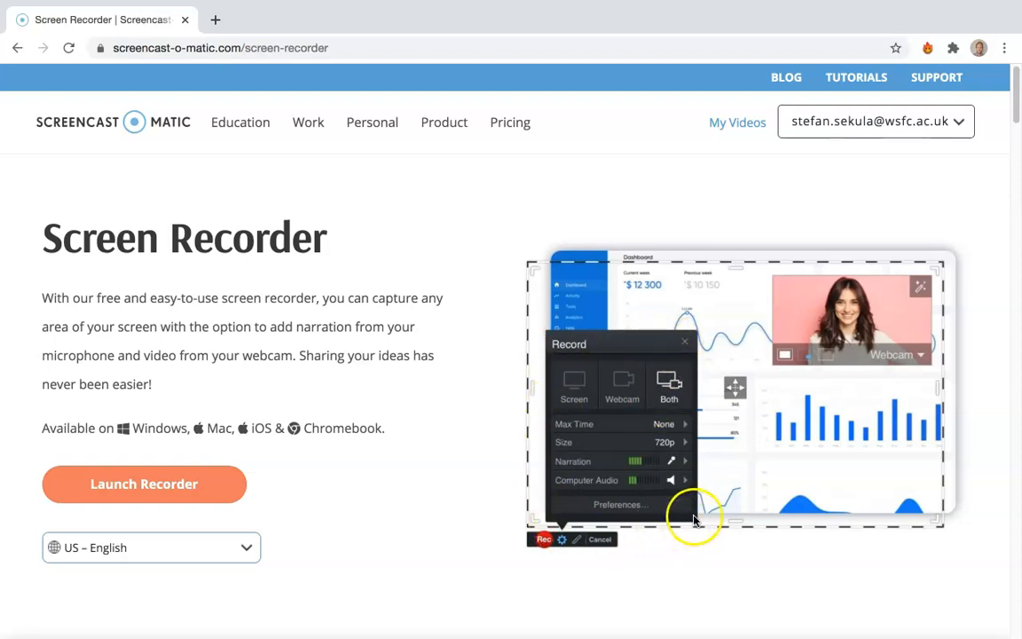
mouse_move(750, 486)
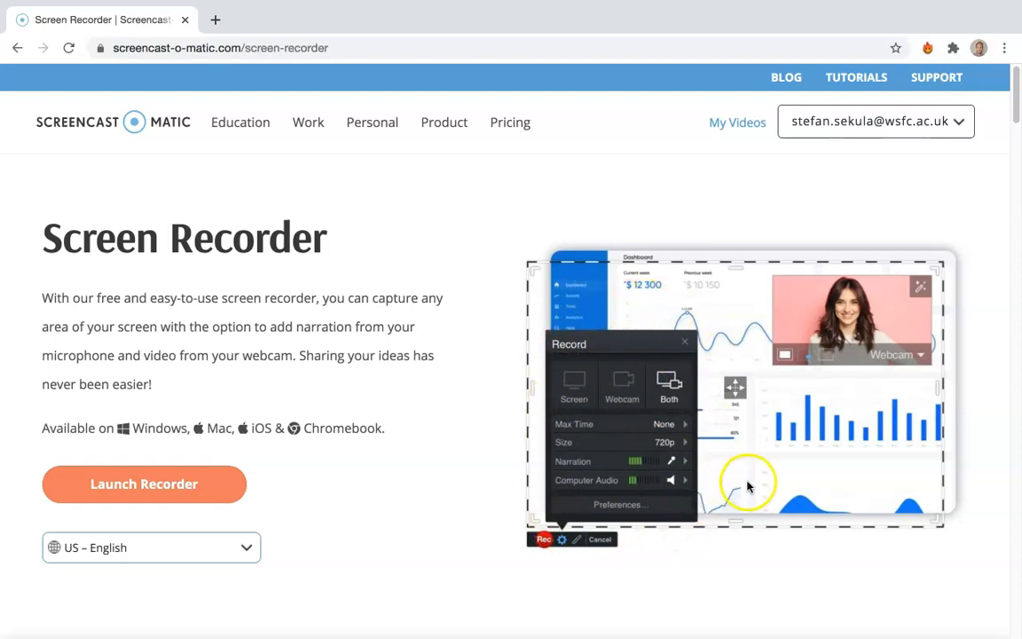
mouse_move(777, 419)
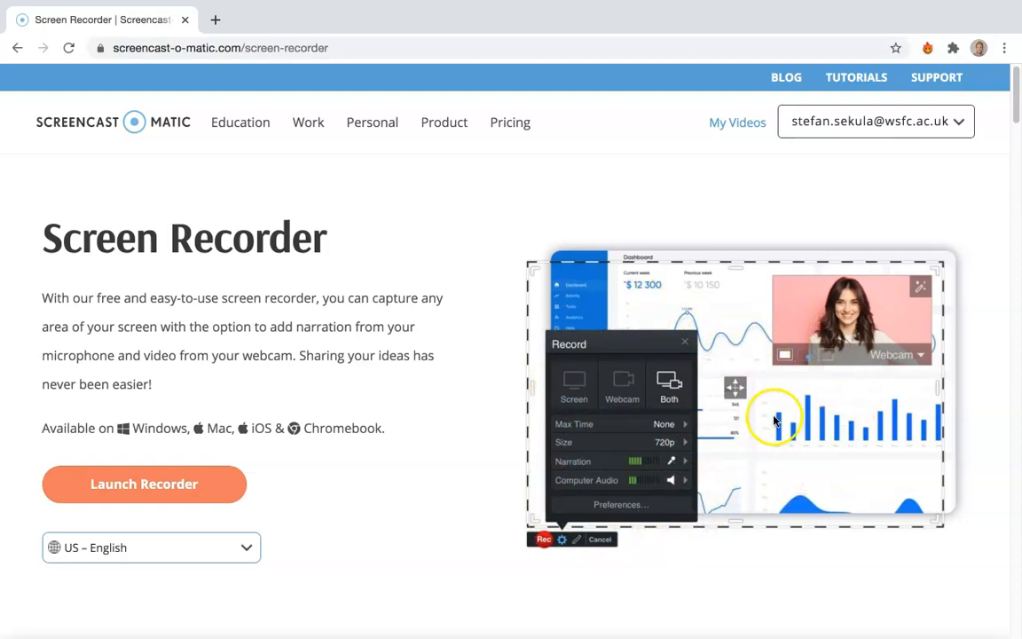
mouse_move(857, 342)
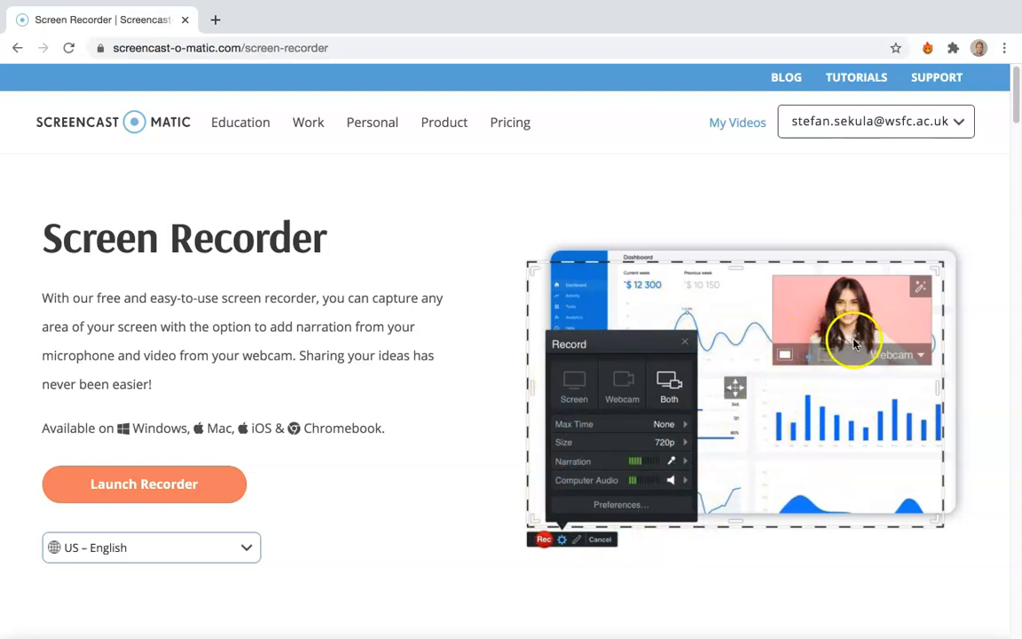
mouse_move(796, 290)
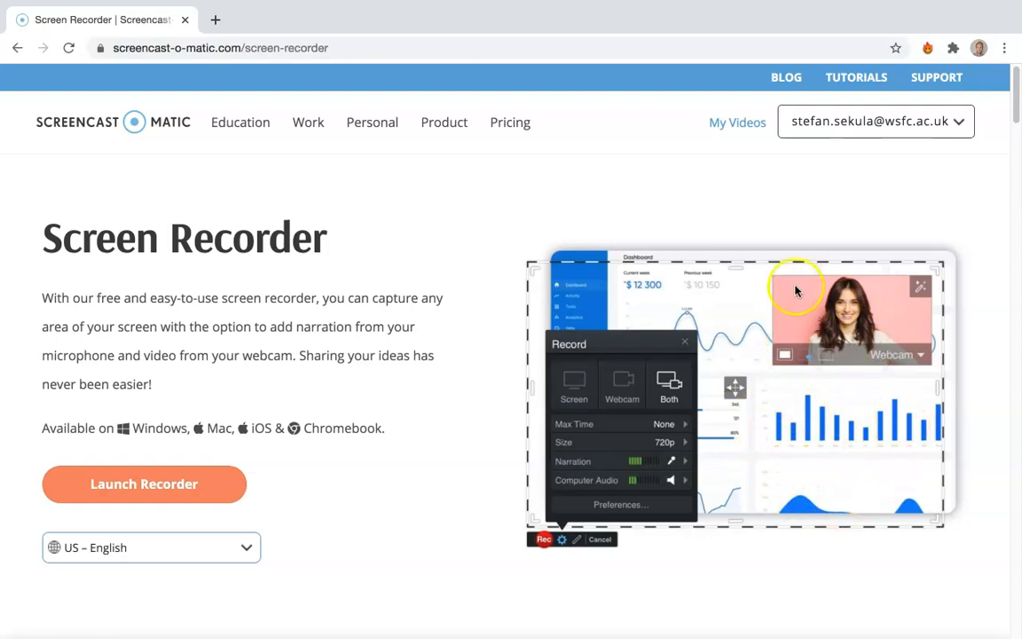
mouse_move(757, 320)
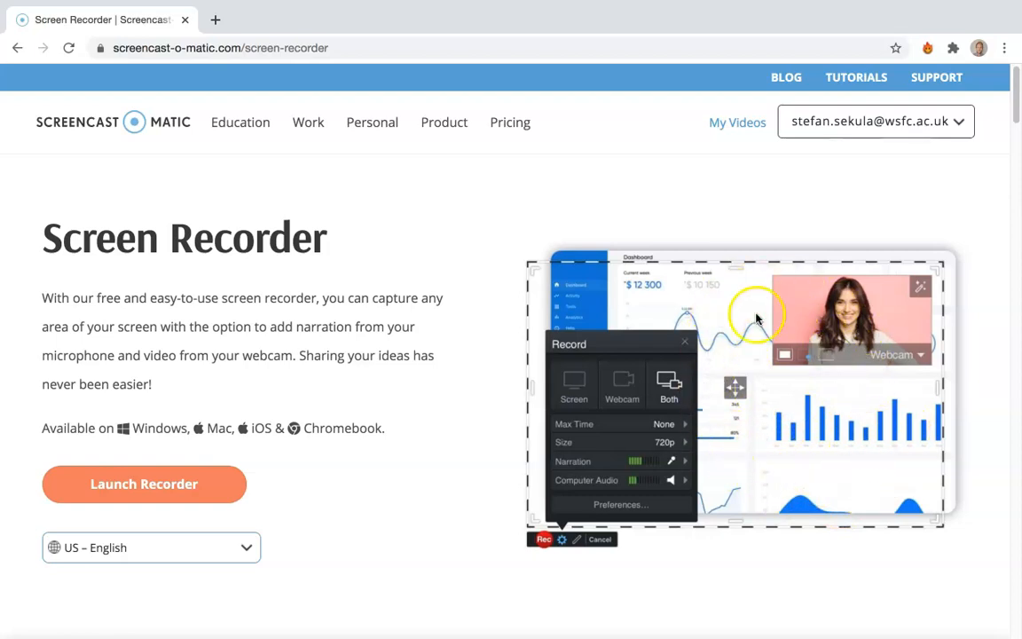
mouse_move(937, 423)
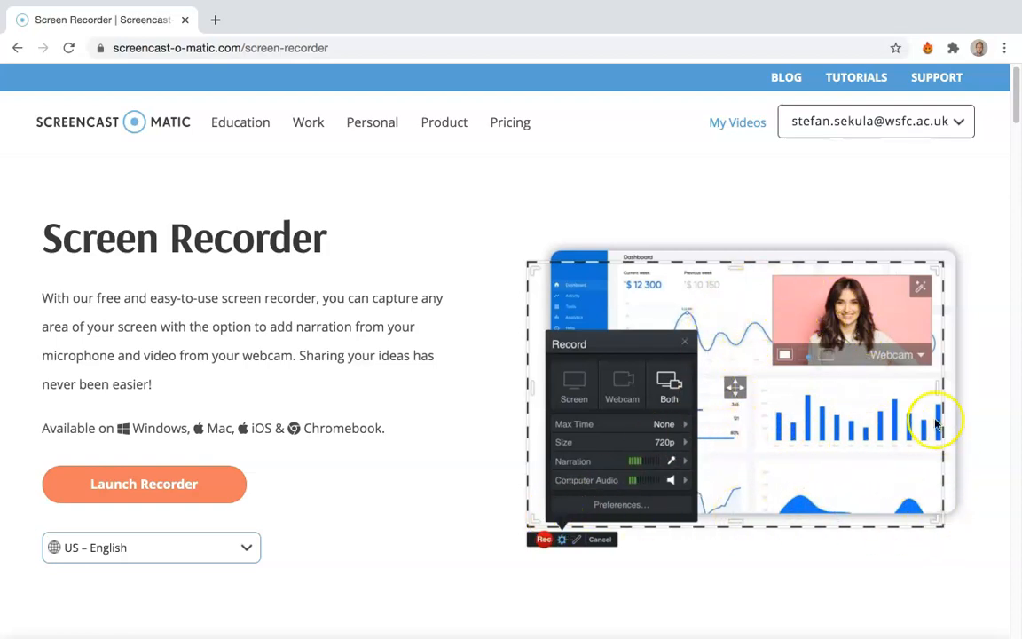
mouse_move(528, 267)
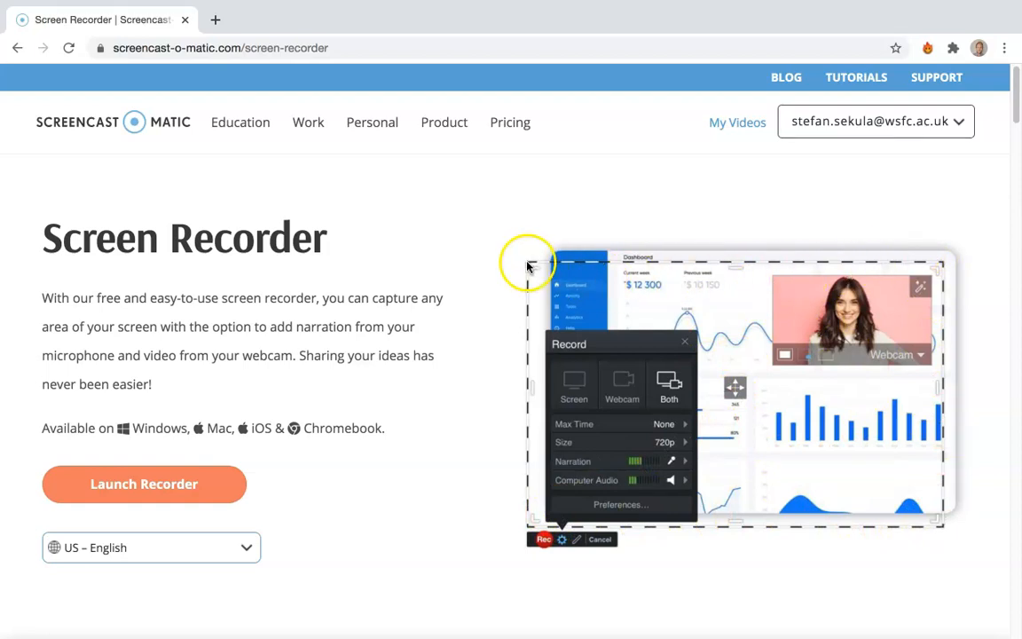
mouse_move(605, 448)
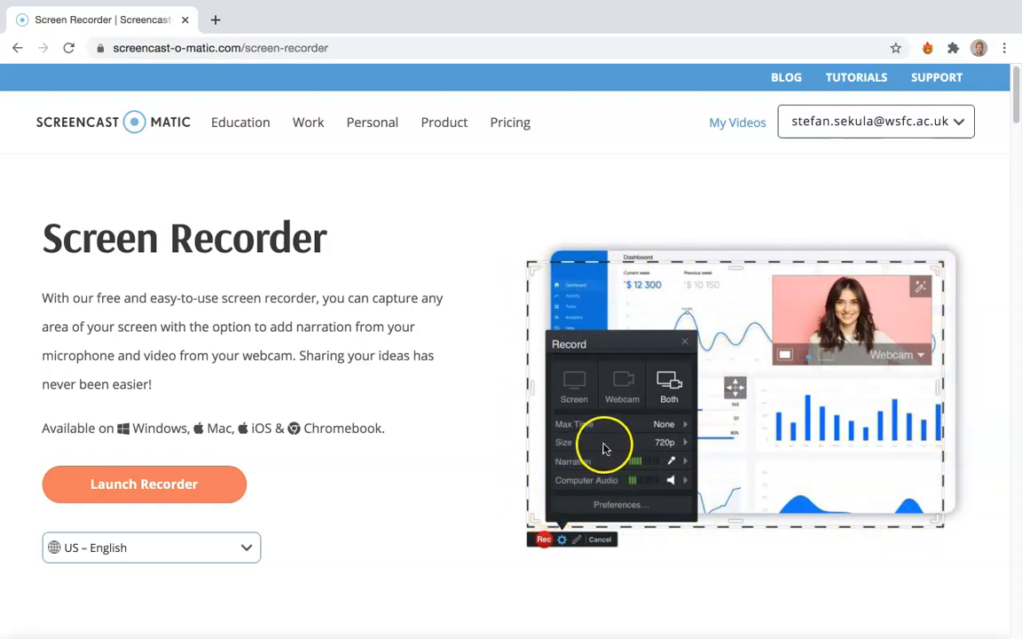
mouse_move(630, 464)
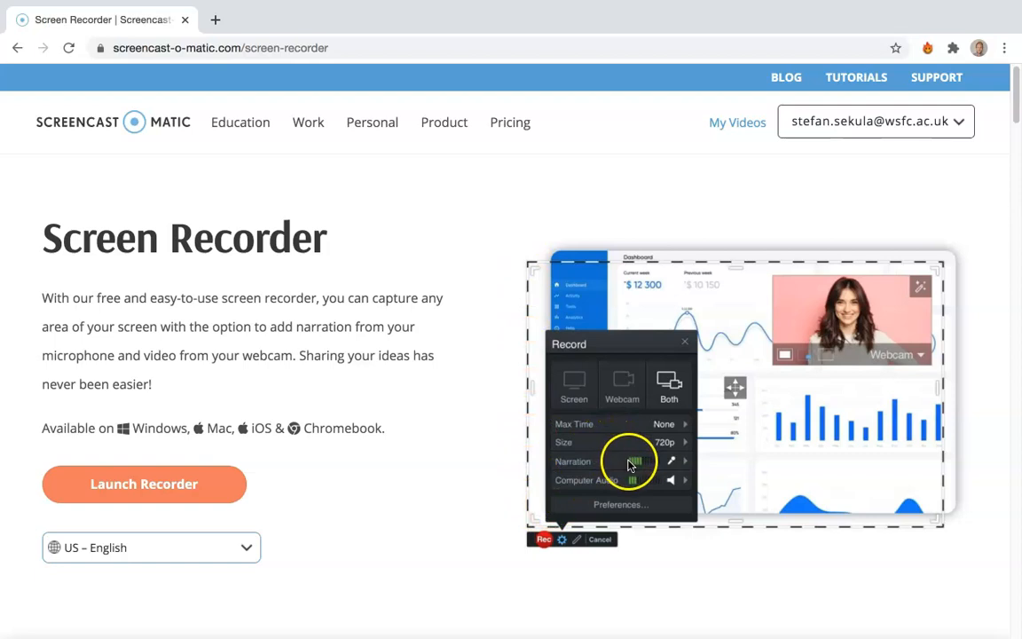
mouse_move(644, 466)
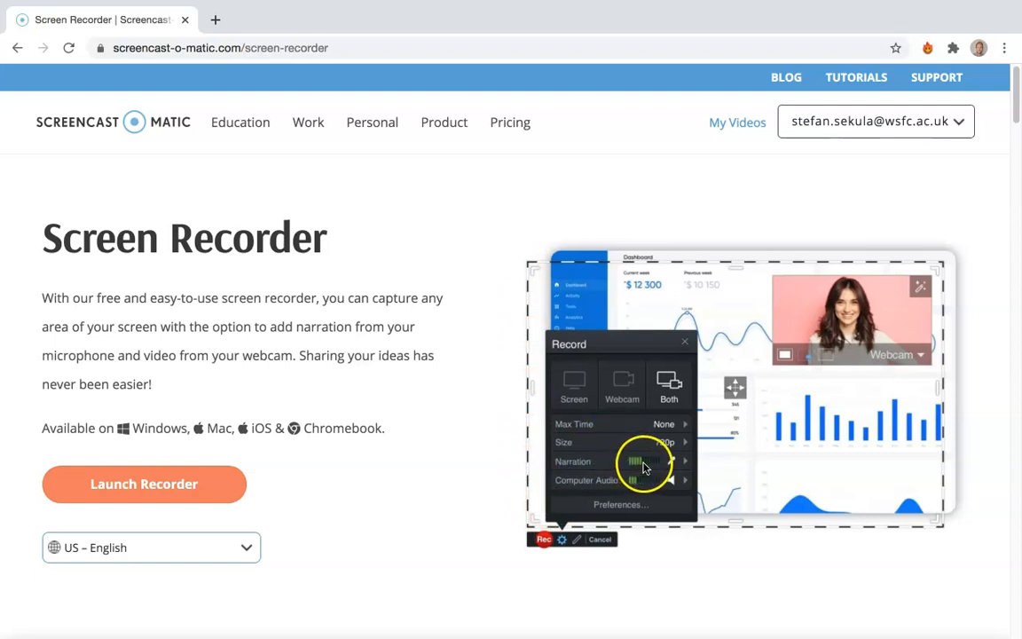
mouse_move(648, 466)
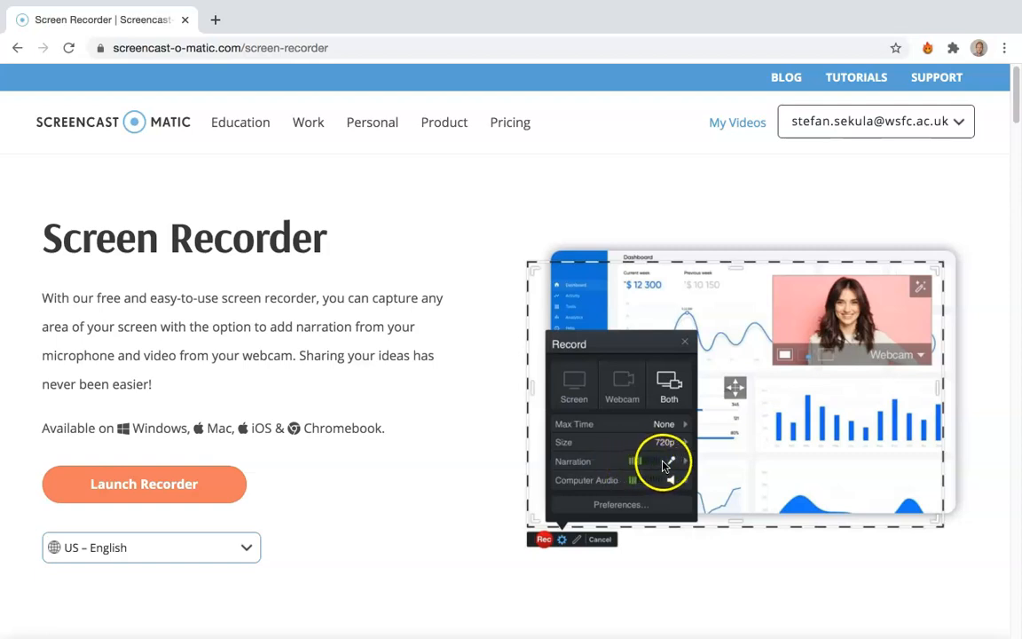
mouse_move(621, 468)
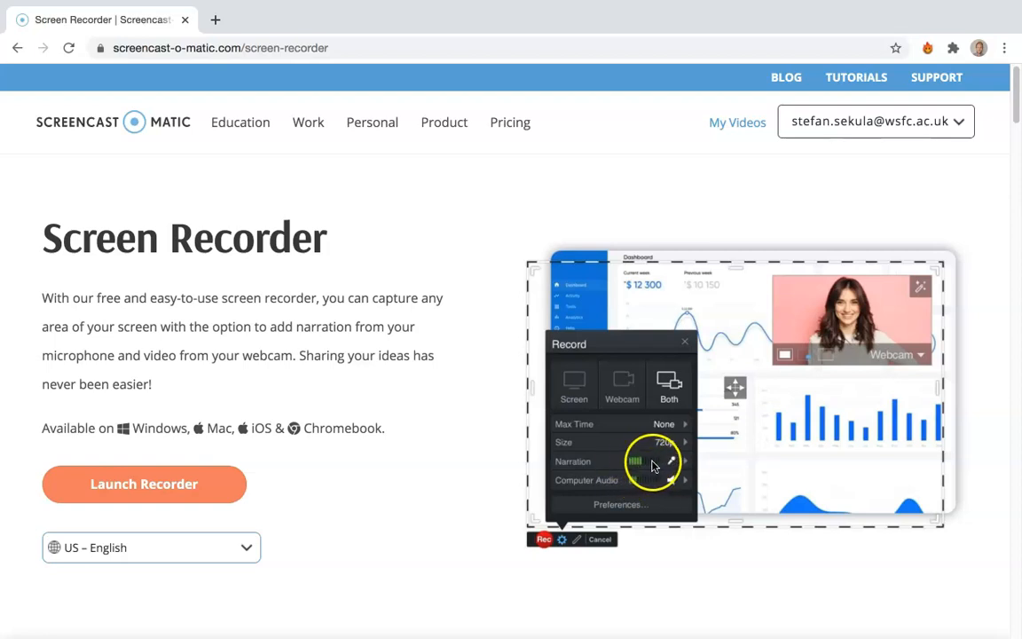
mouse_move(637, 465)
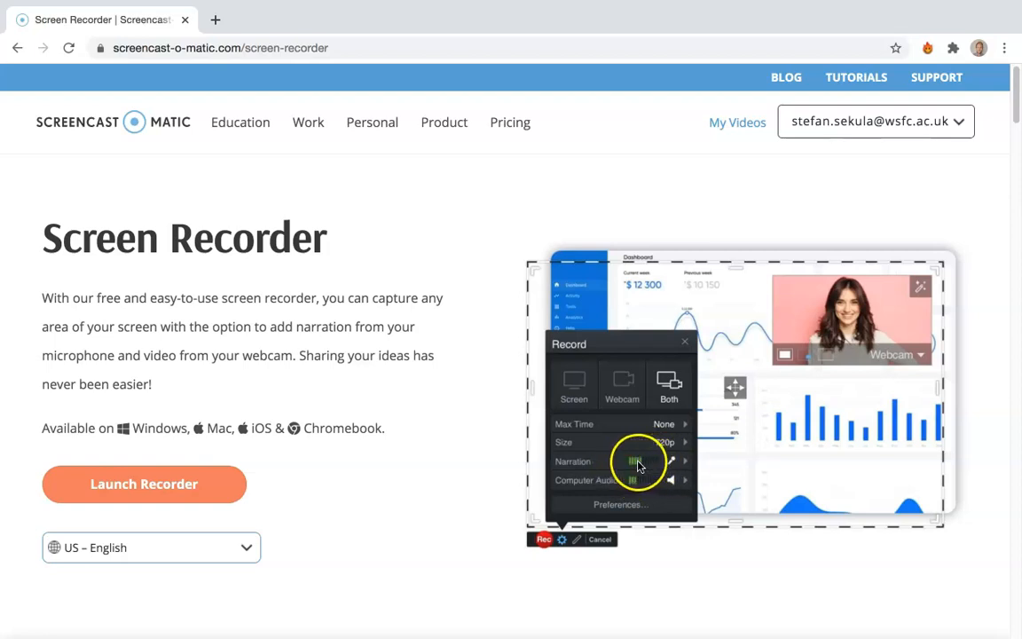
mouse_move(656, 473)
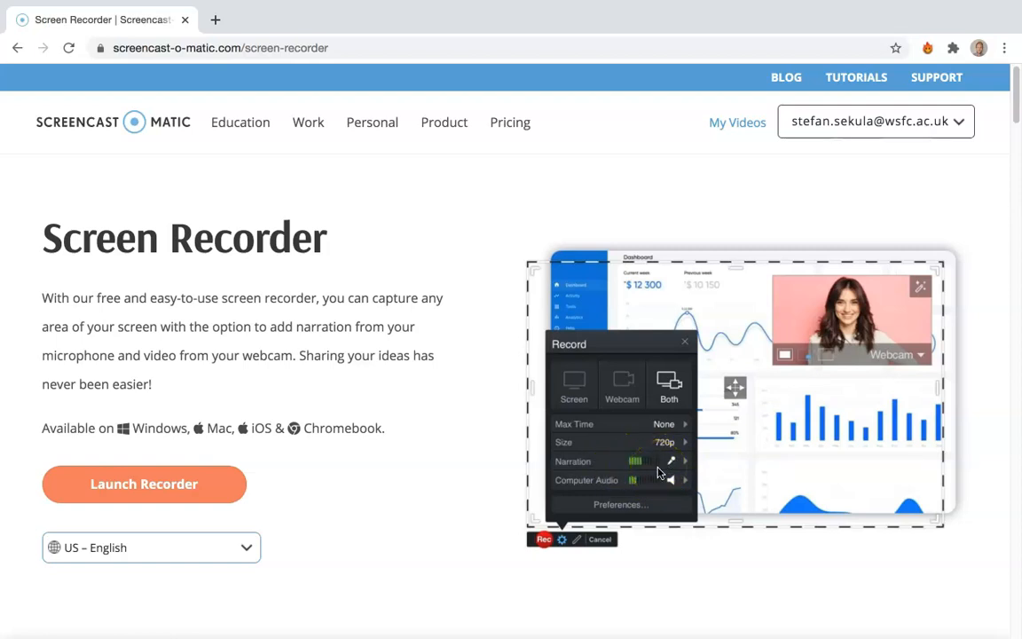
mouse_move(654, 499)
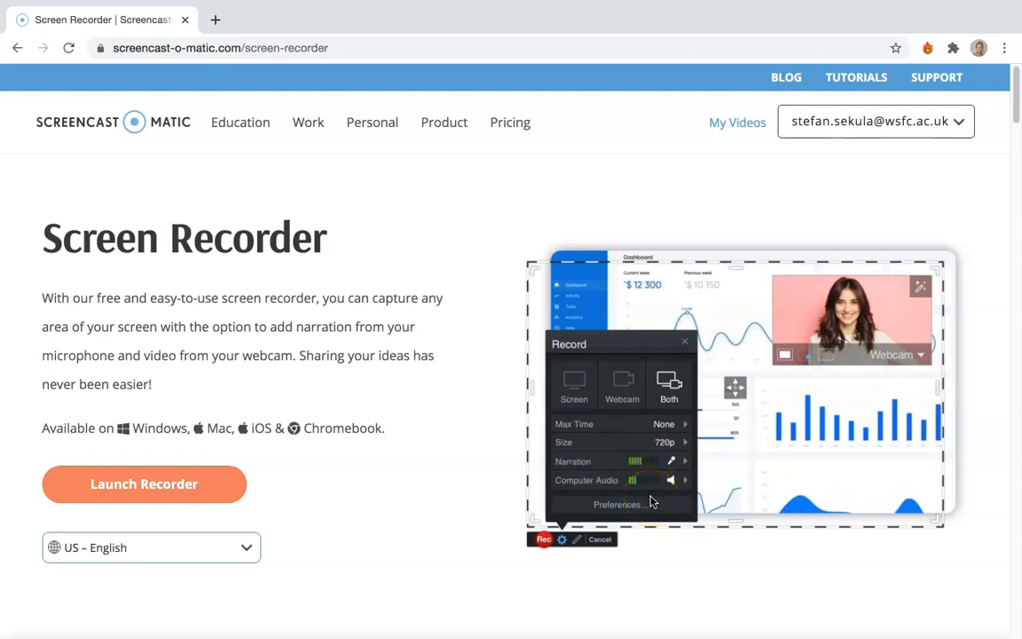
mouse_move(634, 559)
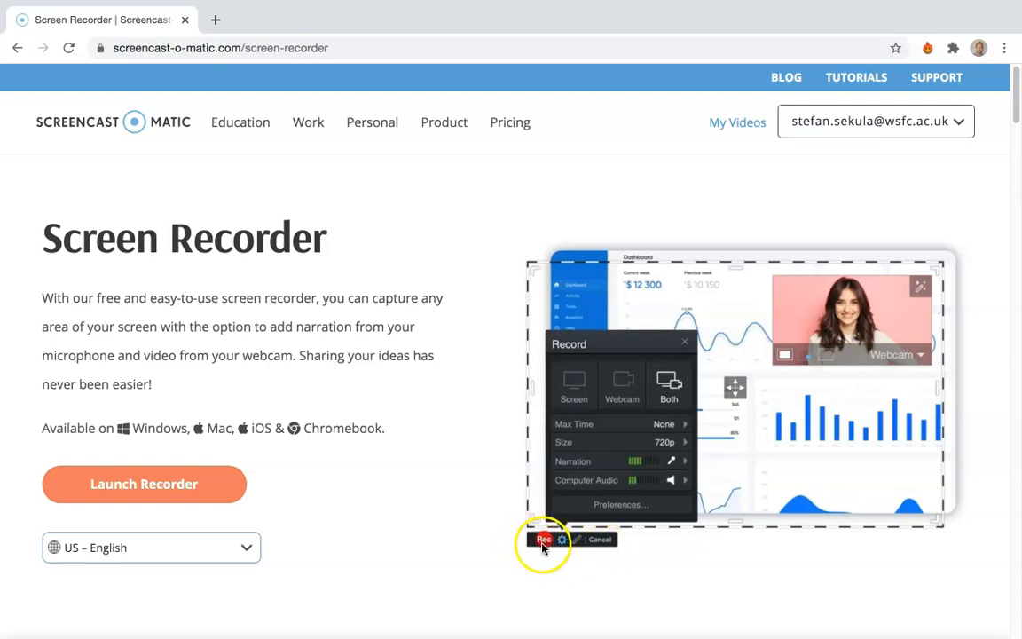
mouse_move(651, 546)
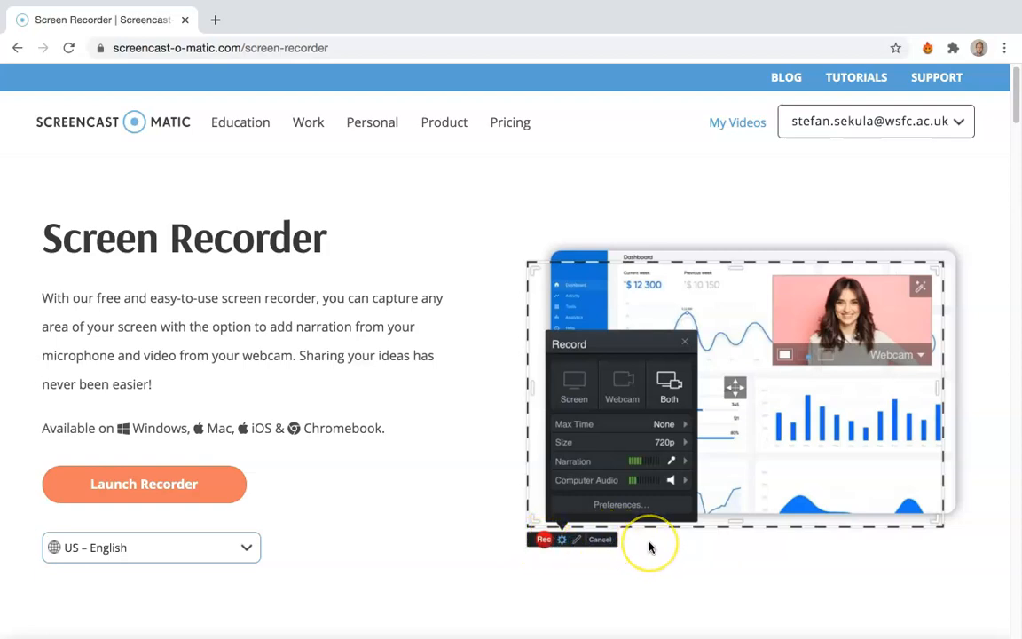
mouse_move(651, 546)
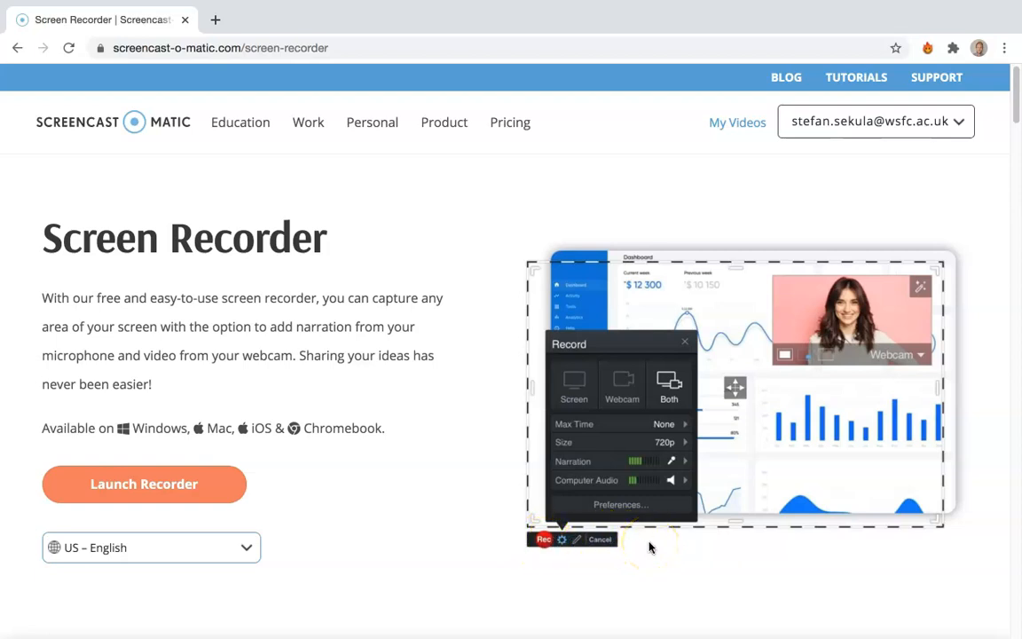